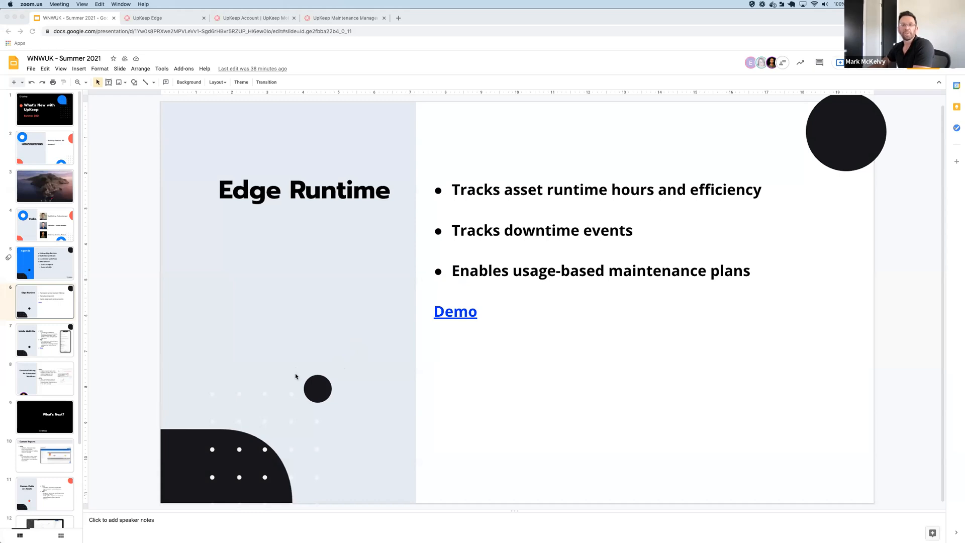
pyautogui.moveTo(344, 278)
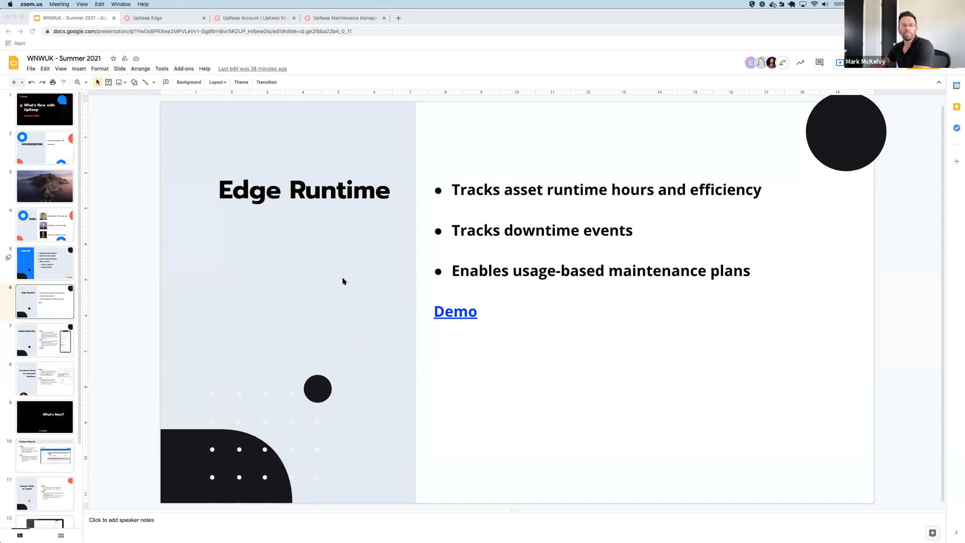
pyautogui.moveTo(350, 299)
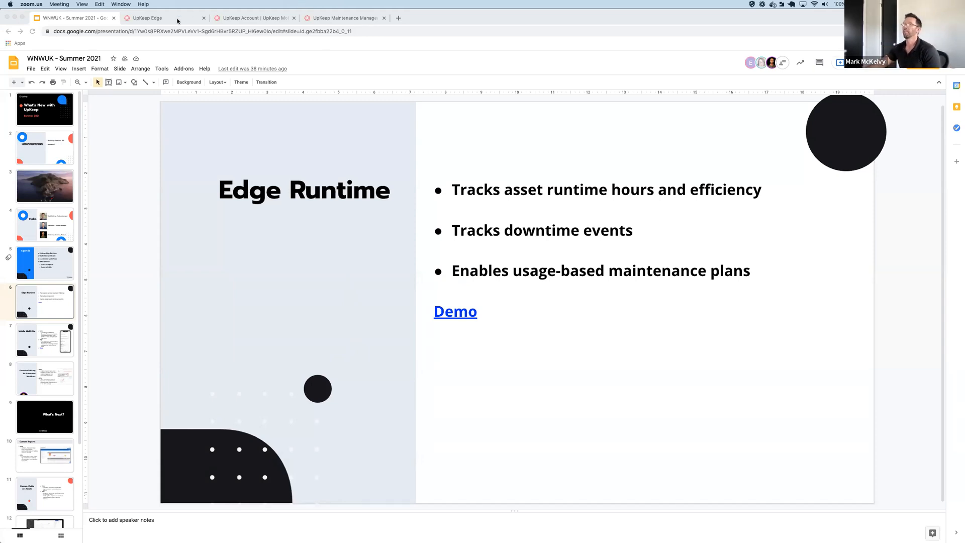
# Step: Switch to the UpKeep Edge tab showing the four runtime sensor cards
pyautogui.click(146, 18)
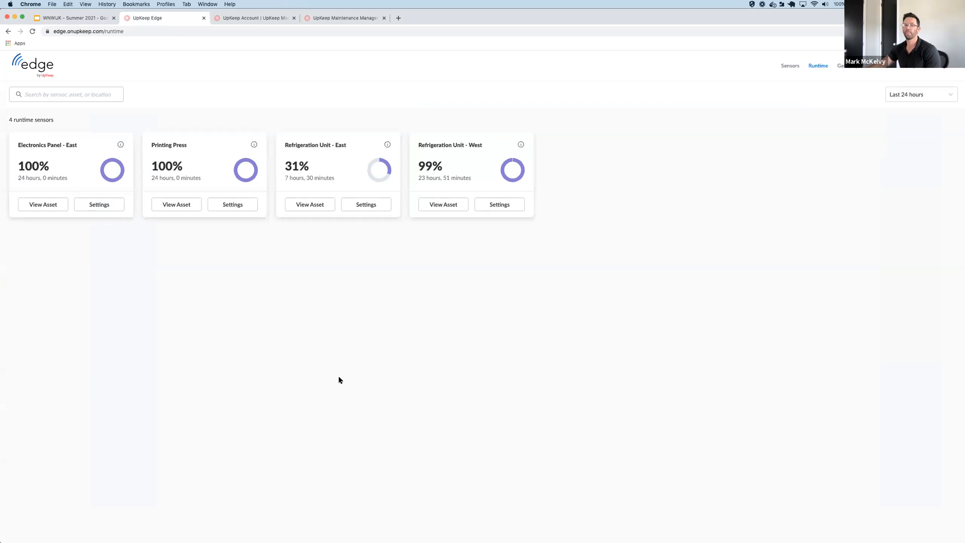
pyautogui.moveTo(308, 380)
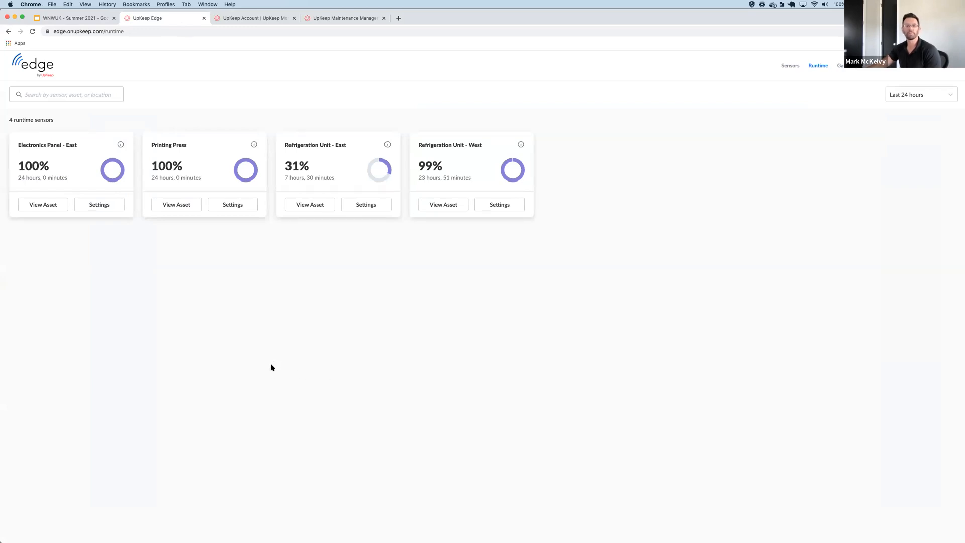
pyautogui.moveTo(235, 339)
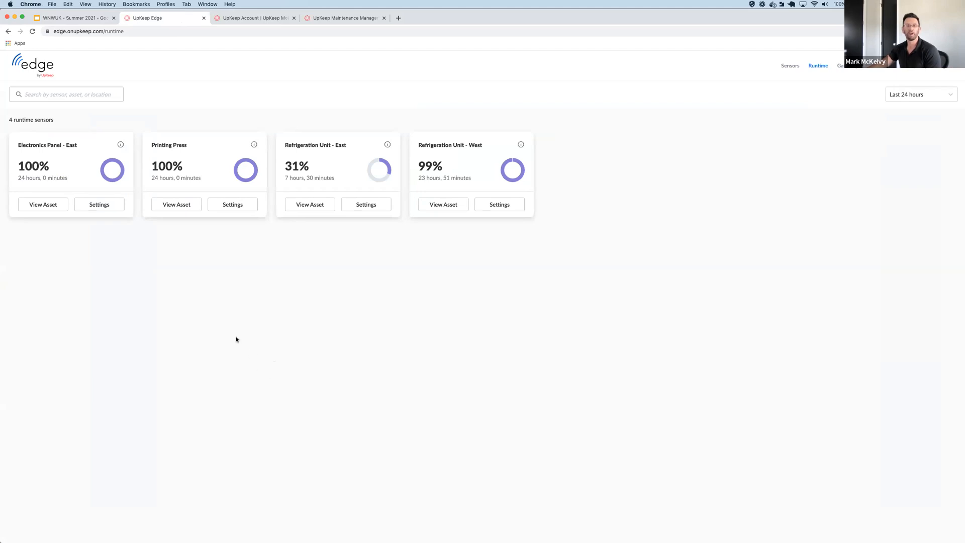
pyautogui.moveTo(224, 243)
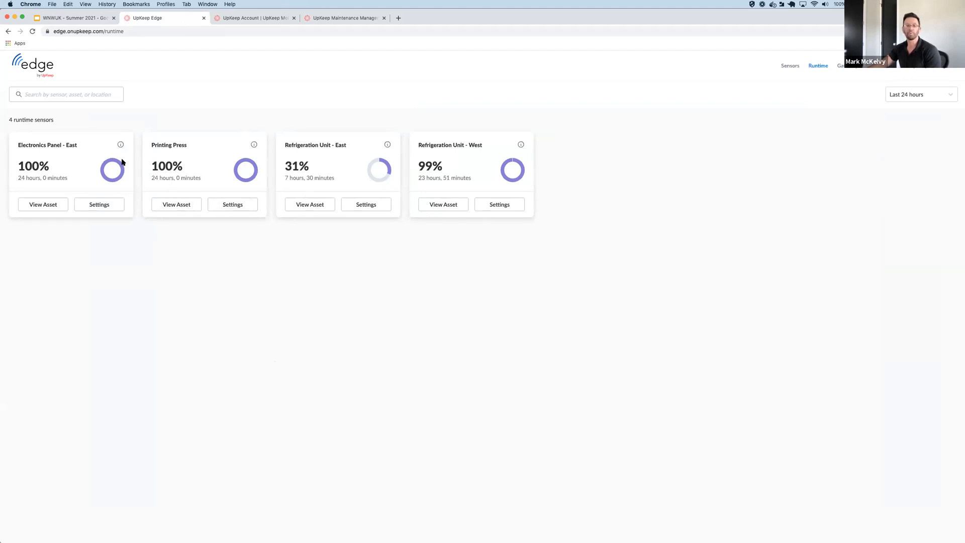
pyautogui.moveTo(148, 176)
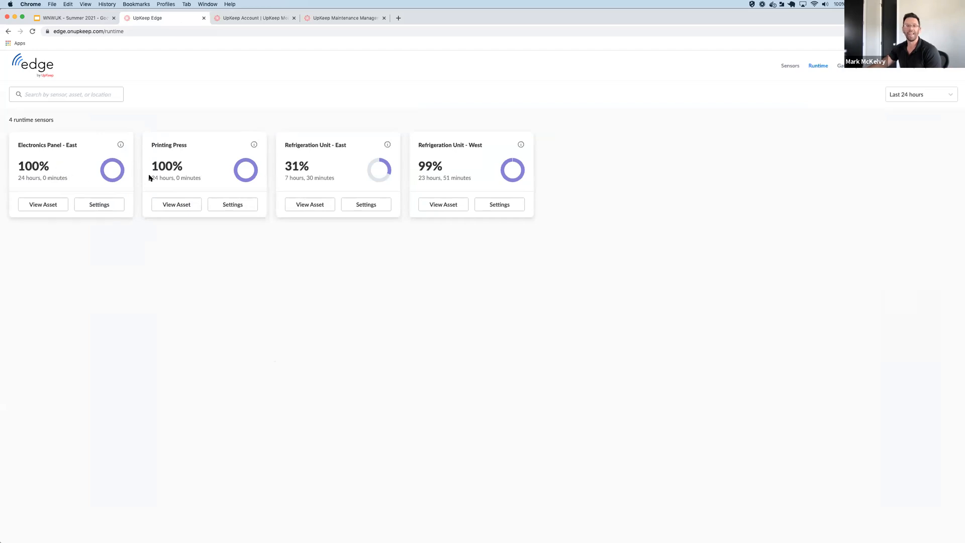
pyautogui.moveTo(149, 178)
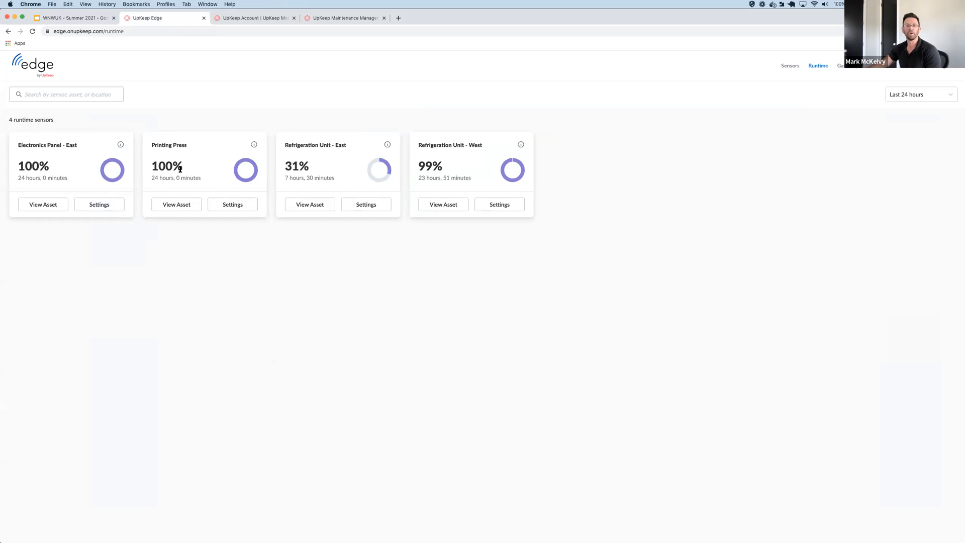
pyautogui.moveTo(203, 172)
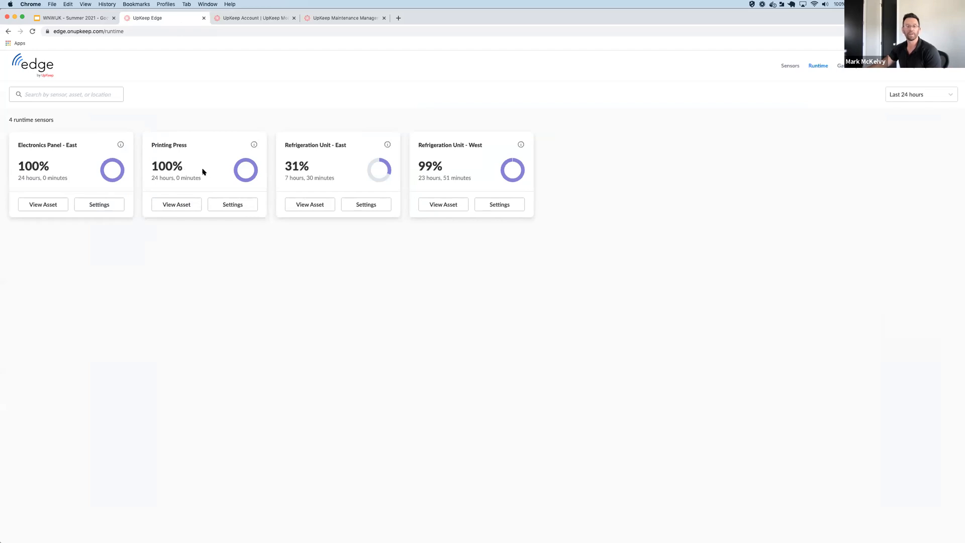
pyautogui.moveTo(344, 191)
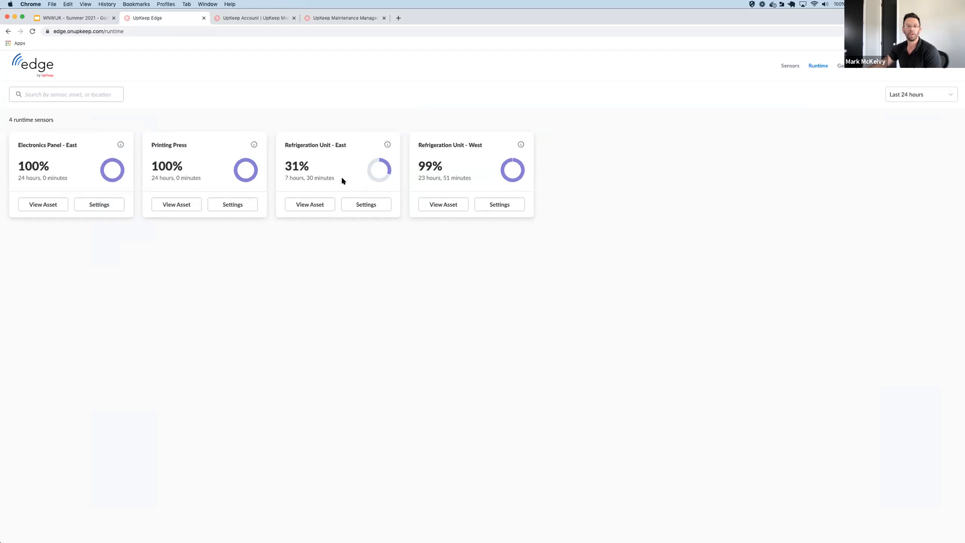
pyautogui.moveTo(319, 191)
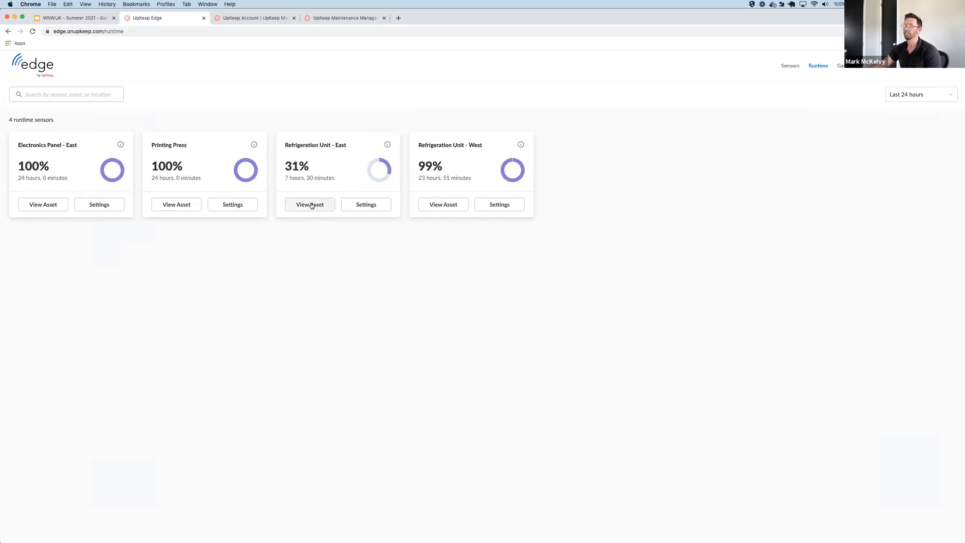
# Step: View the Refrigeration Unit - East asset record in a new UpKeep tab
pyautogui.click(310, 204)
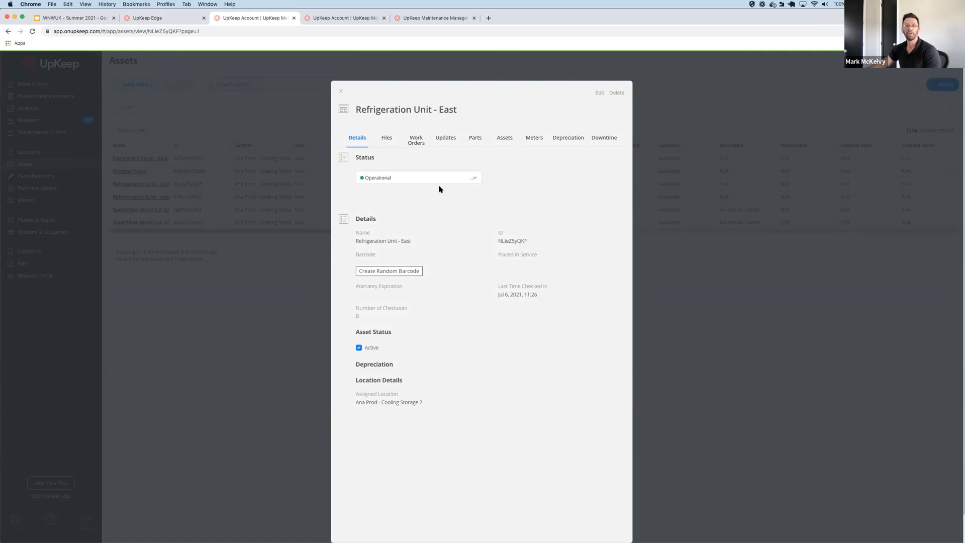
pyautogui.moveTo(450, 193)
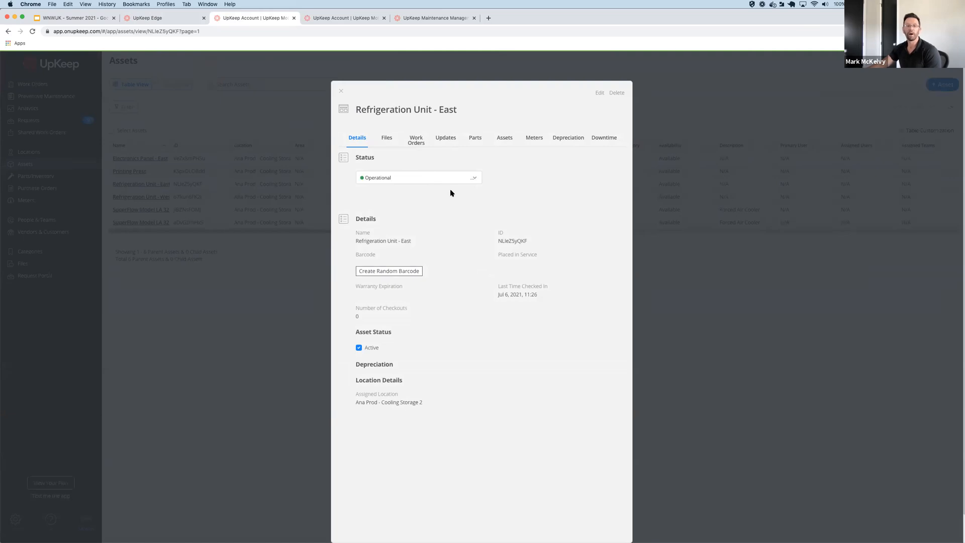
pyautogui.moveTo(454, 191)
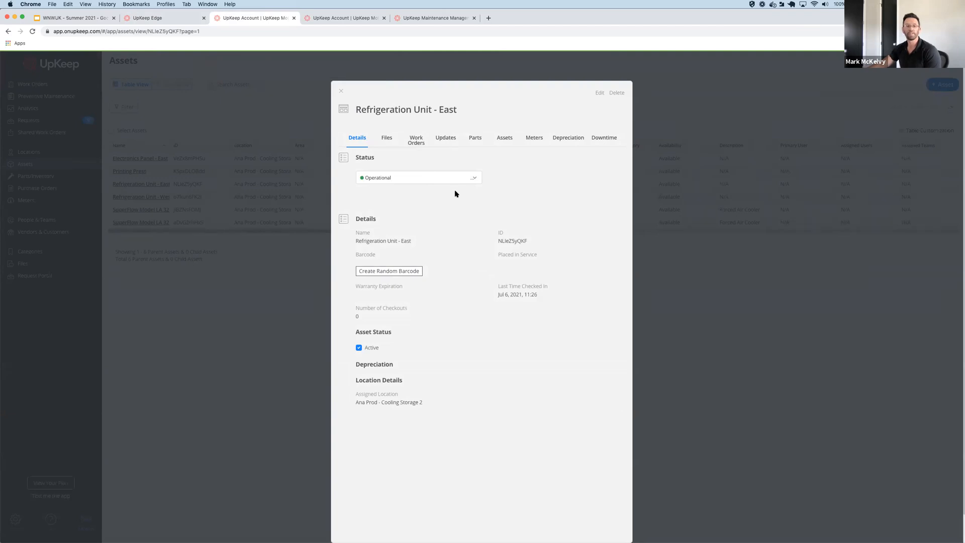
pyautogui.moveTo(440, 191)
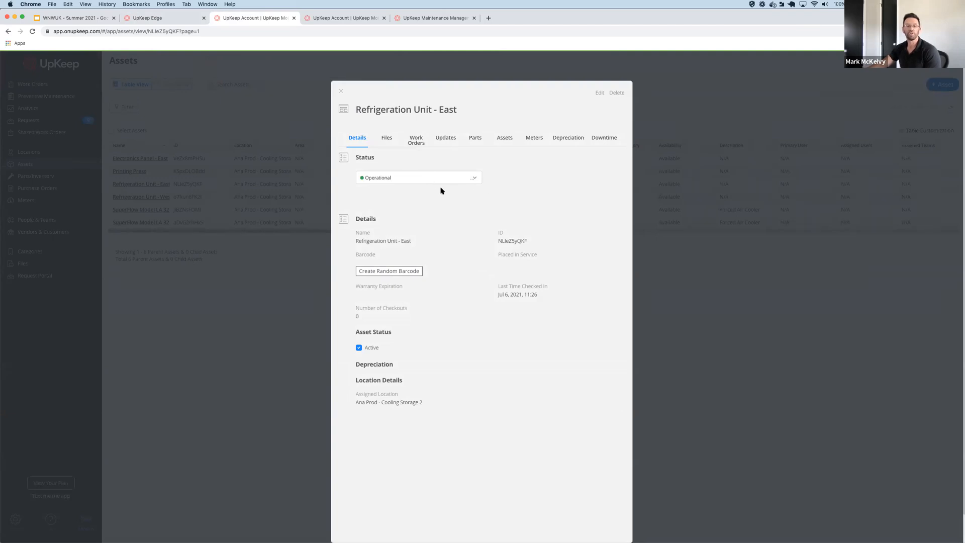
pyautogui.moveTo(442, 211)
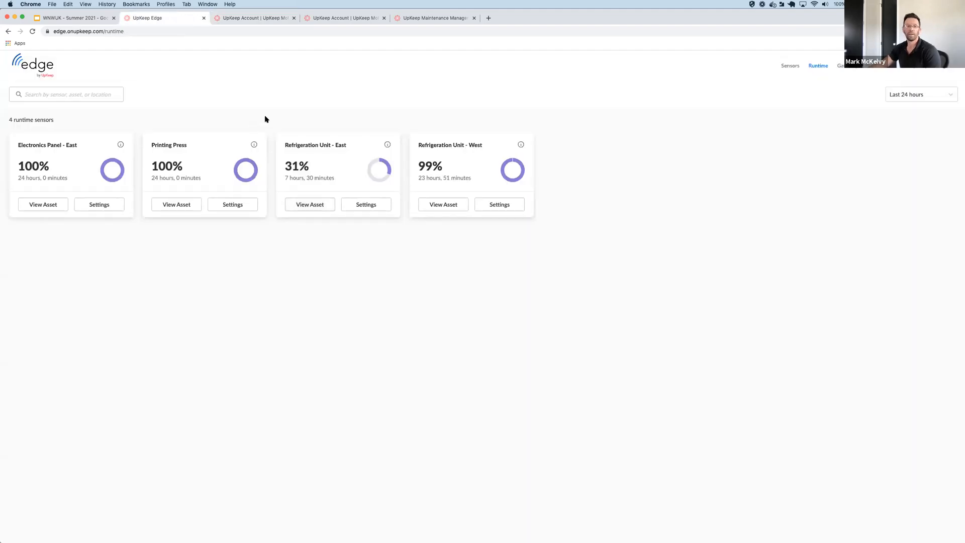
pyautogui.moveTo(292, 241)
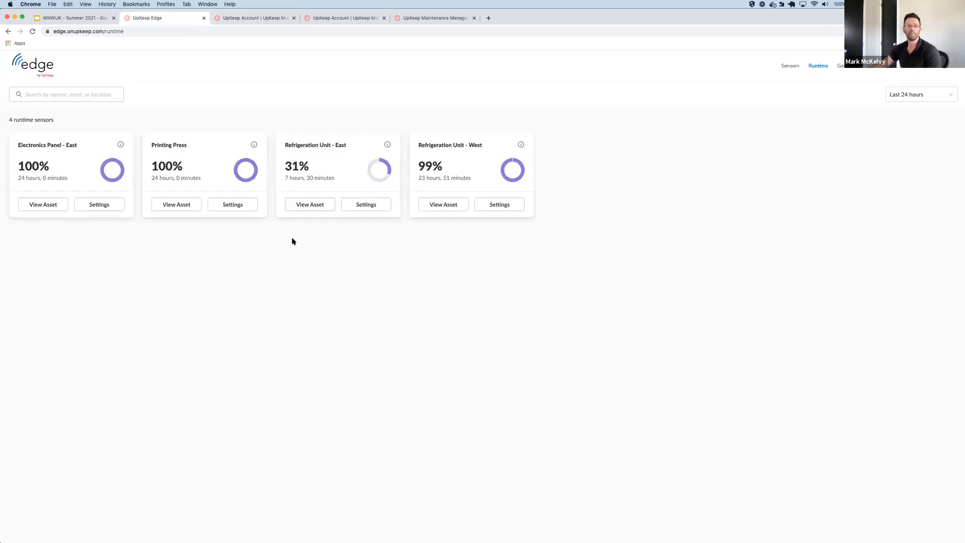
pyautogui.moveTo(303, 240)
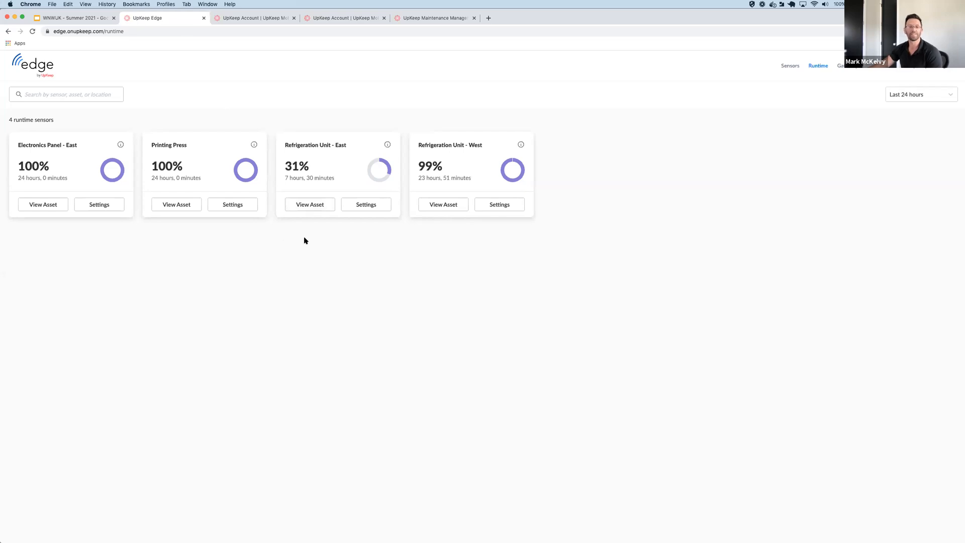
# Step: Enable 'Automatically update the asset's status' for Refrigeration Unit - East and save
pyautogui.click(366, 204)
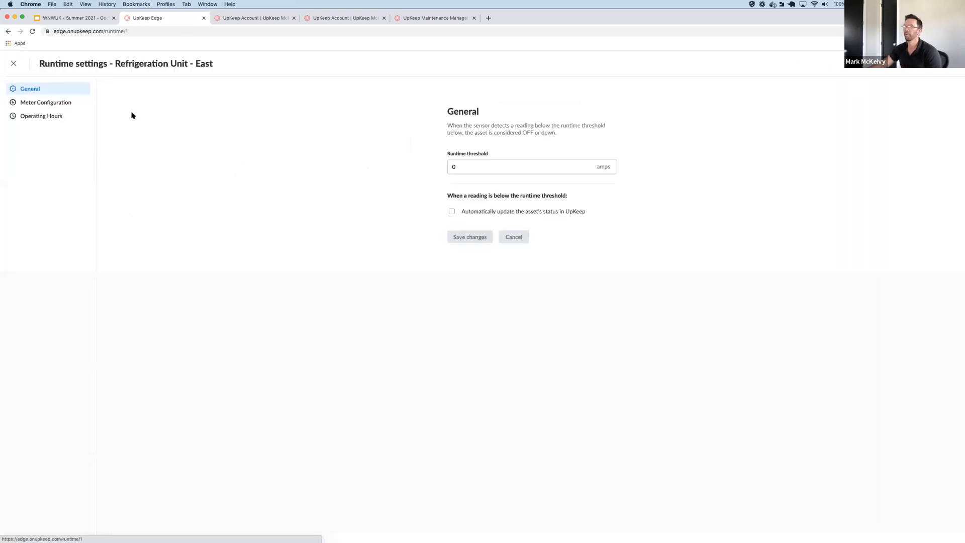
pyautogui.moveTo(445, 191)
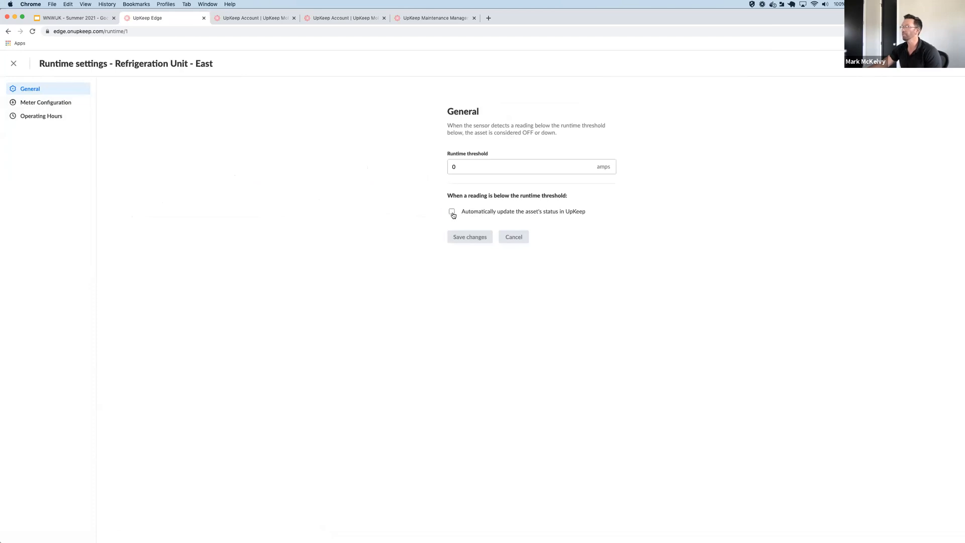
pyautogui.click(451, 211)
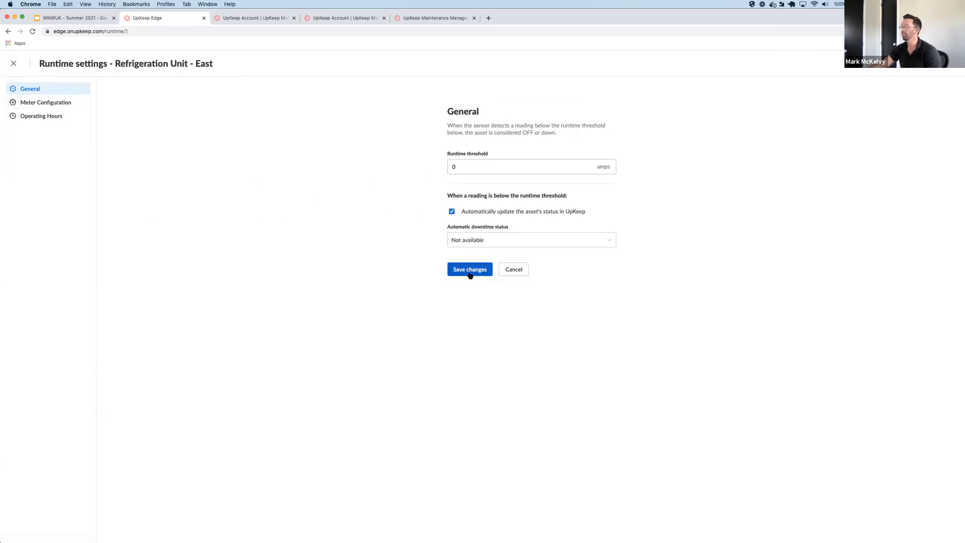
pyautogui.click(470, 269)
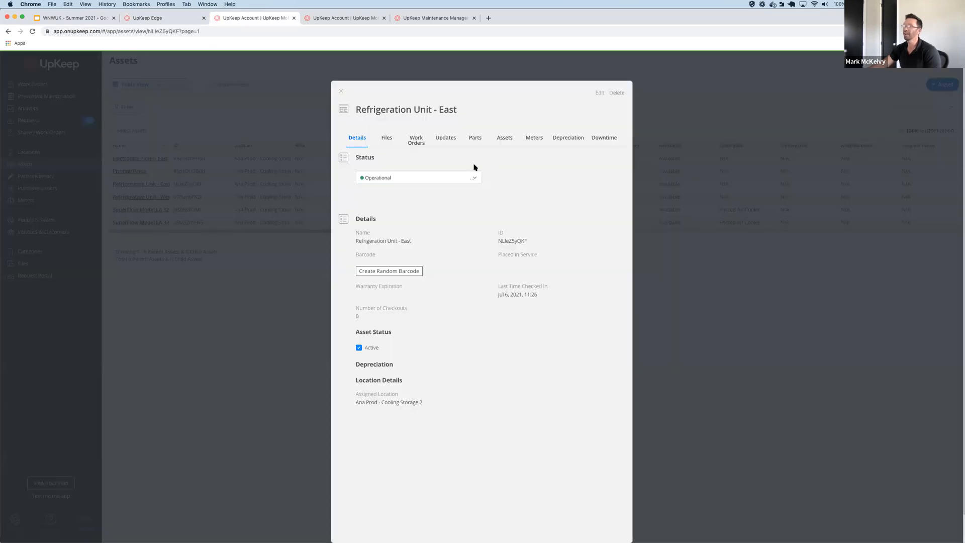
pyautogui.moveTo(538, 178)
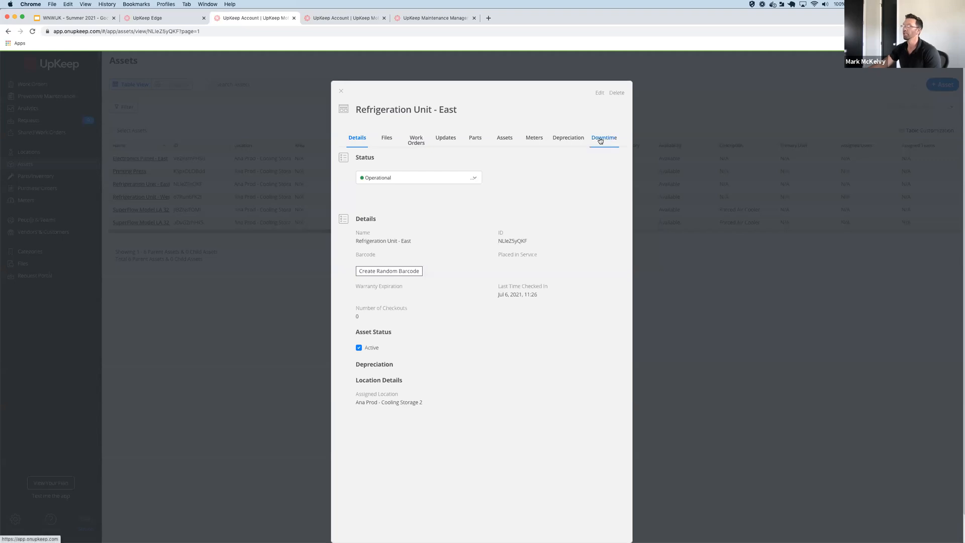
# Step: Show the Downtime history with 82.59% uptime and Not Operational entries
pyautogui.click(604, 138)
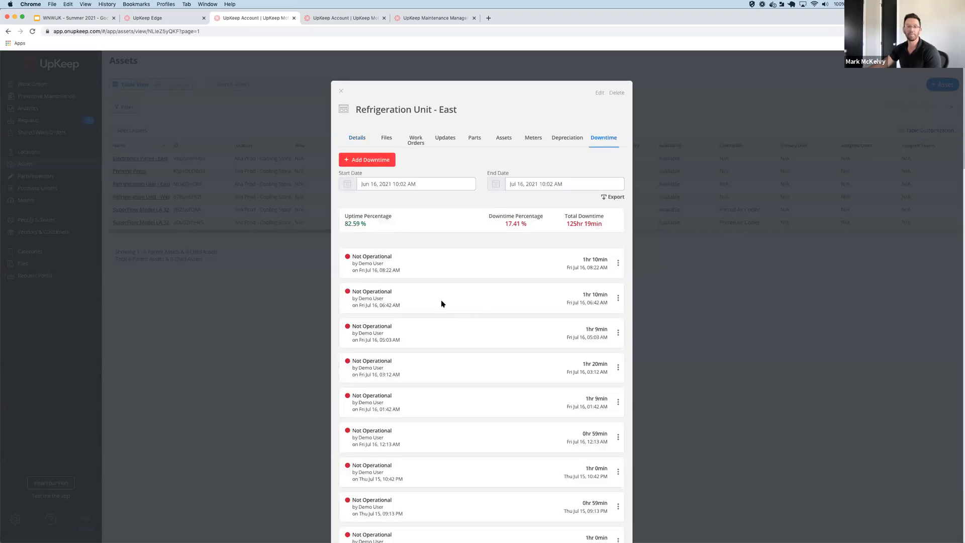
pyautogui.moveTo(409, 300)
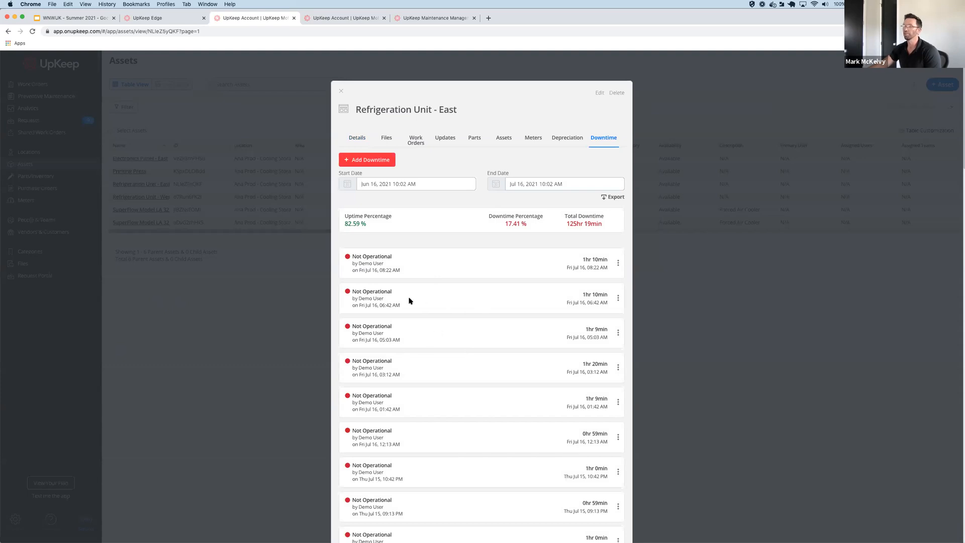
pyautogui.moveTo(453, 341)
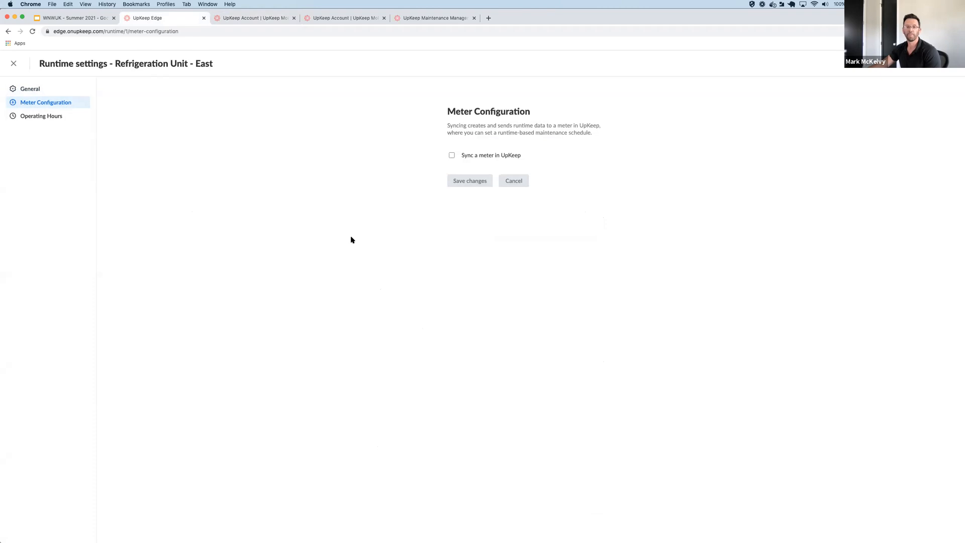
pyautogui.moveTo(386, 215)
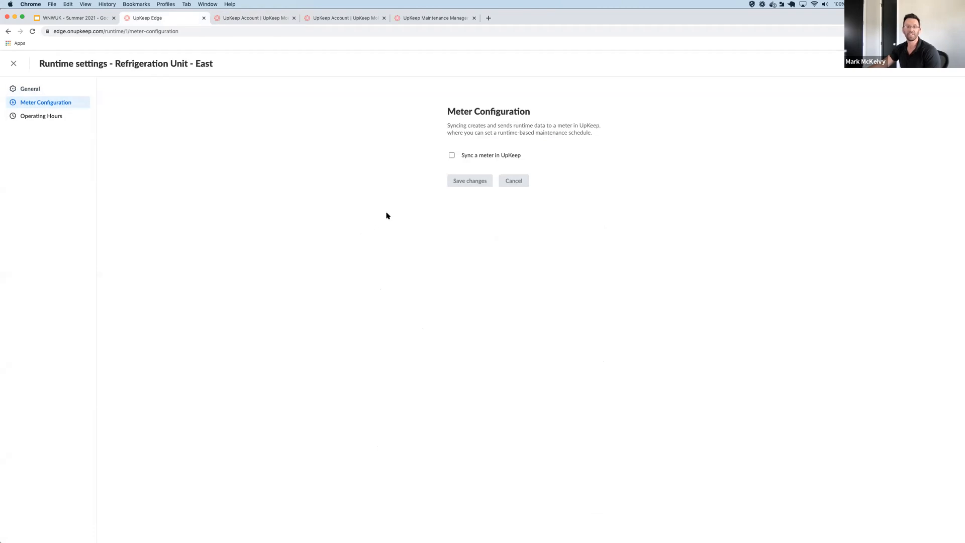
pyautogui.moveTo(401, 219)
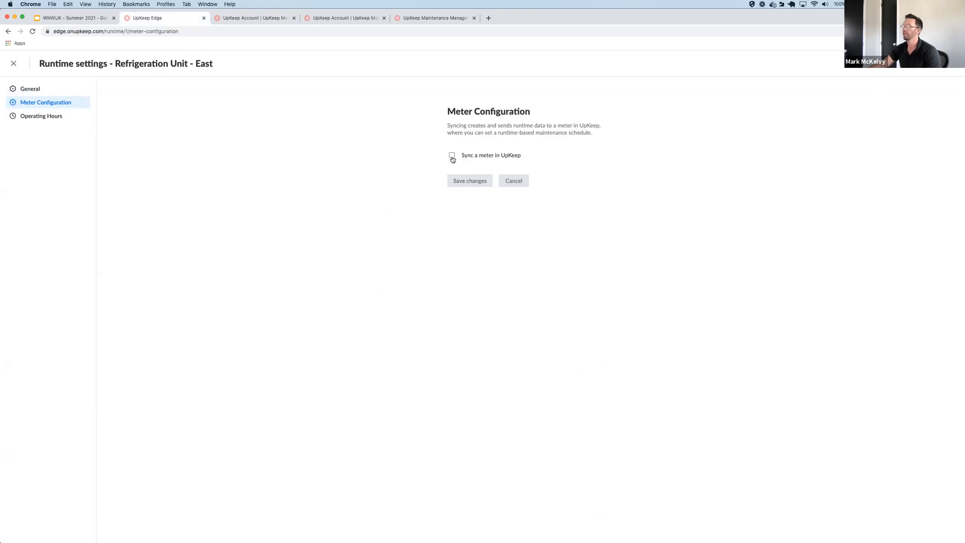
# Step: Enable 'Sync a meter in UpKeep' keeping the default name and 5 hours, and save
pyautogui.click(452, 154)
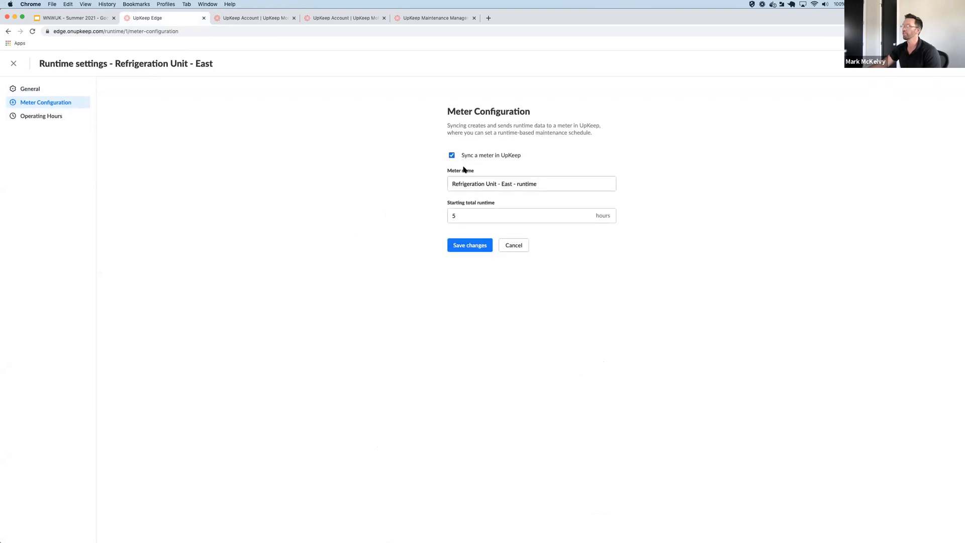
pyautogui.click(469, 245)
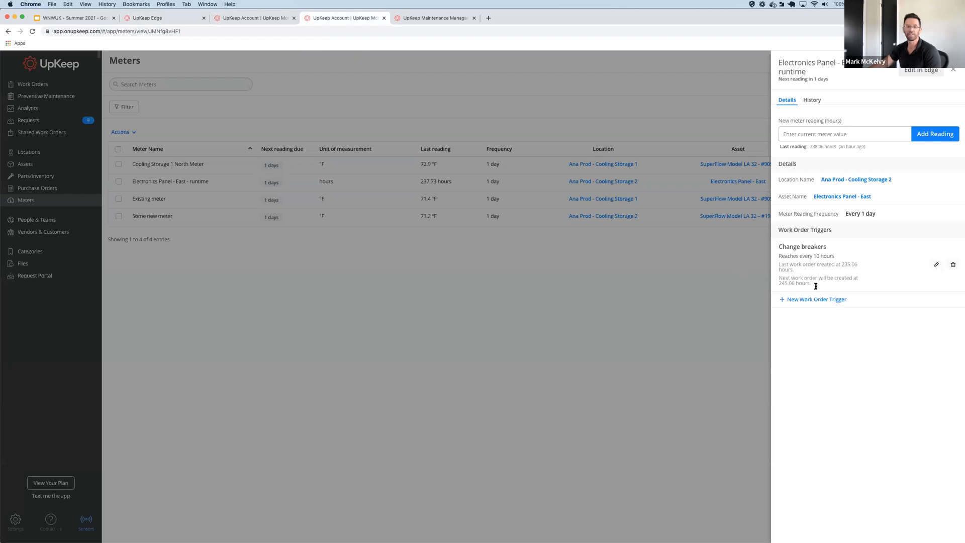
pyautogui.moveTo(803, 272)
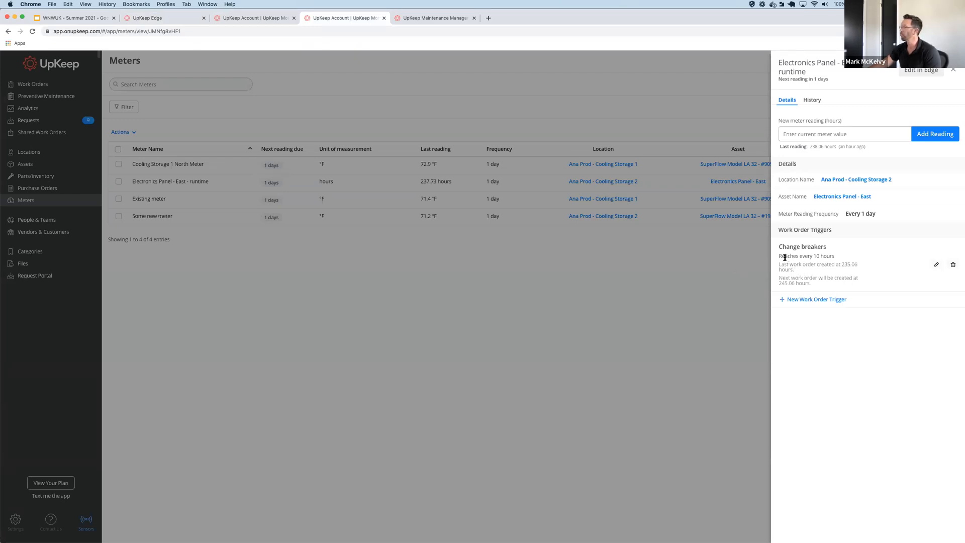
# Step: Highlight the Change breakers trigger set to every 10 hours on the meter
pyautogui.doubleClick(794, 256)
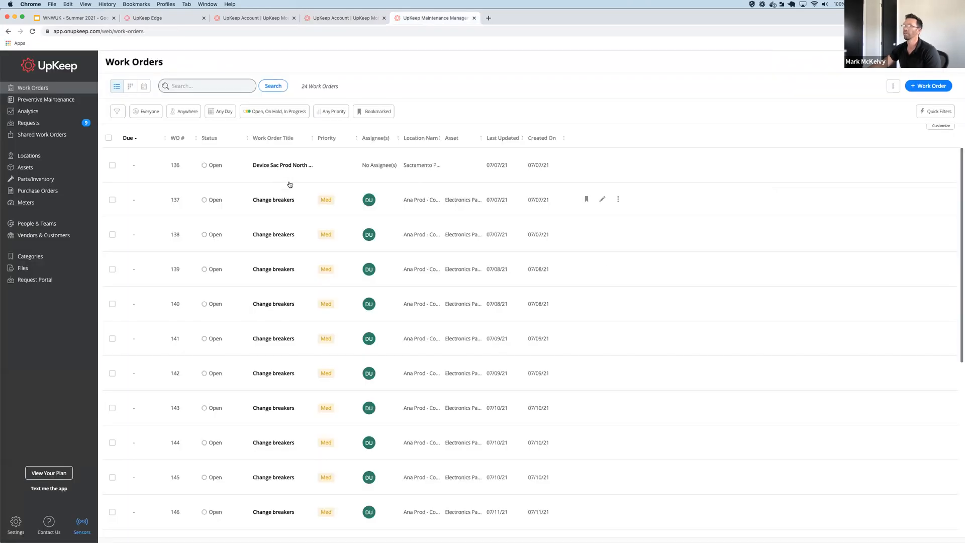
# Step: Show work order #137 details: Medium priority, Electrical, assigned to Demo User
pyautogui.click(273, 199)
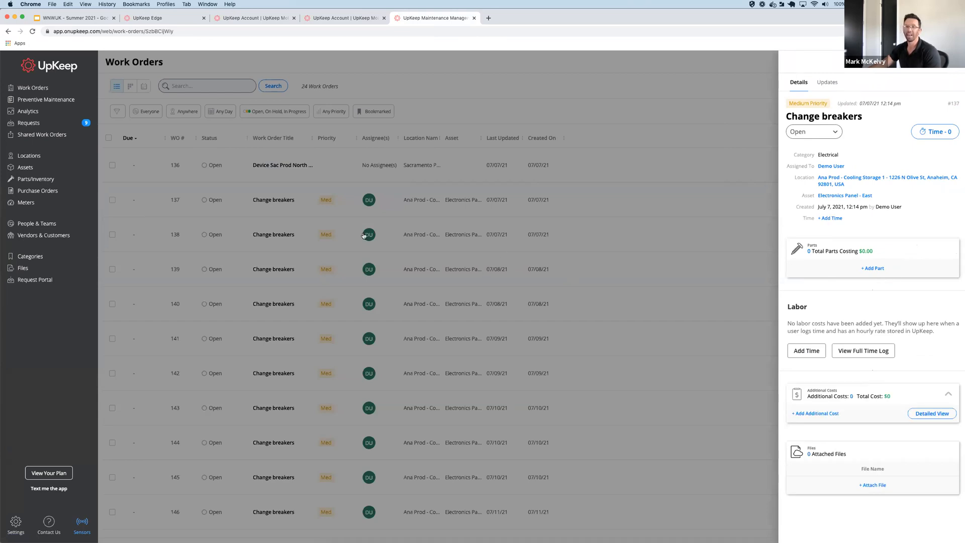
pyautogui.moveTo(300, 238)
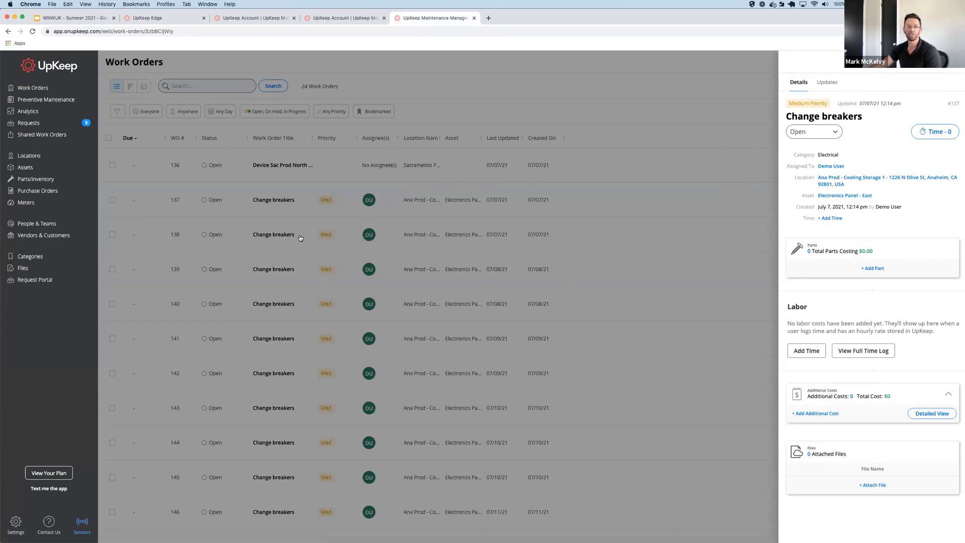
pyautogui.moveTo(304, 240)
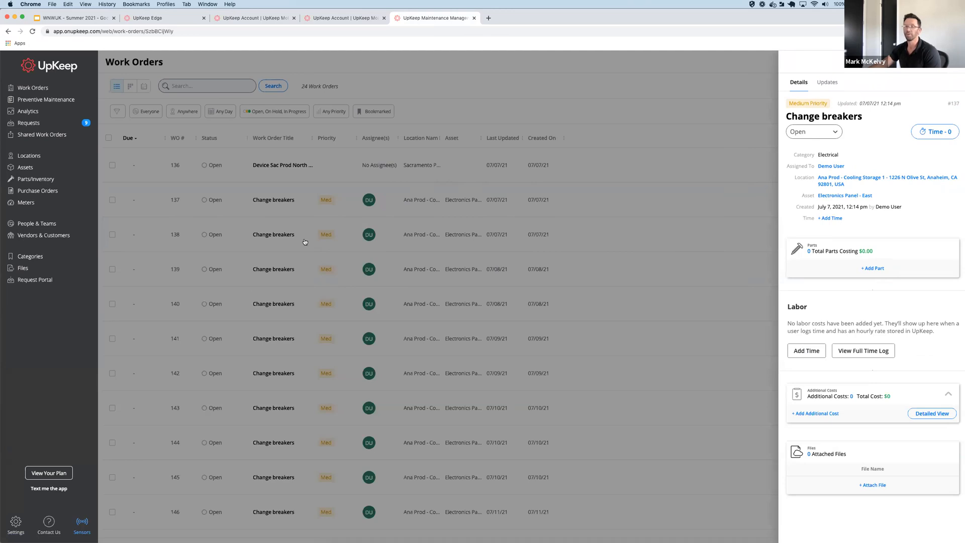
pyautogui.moveTo(212, 215)
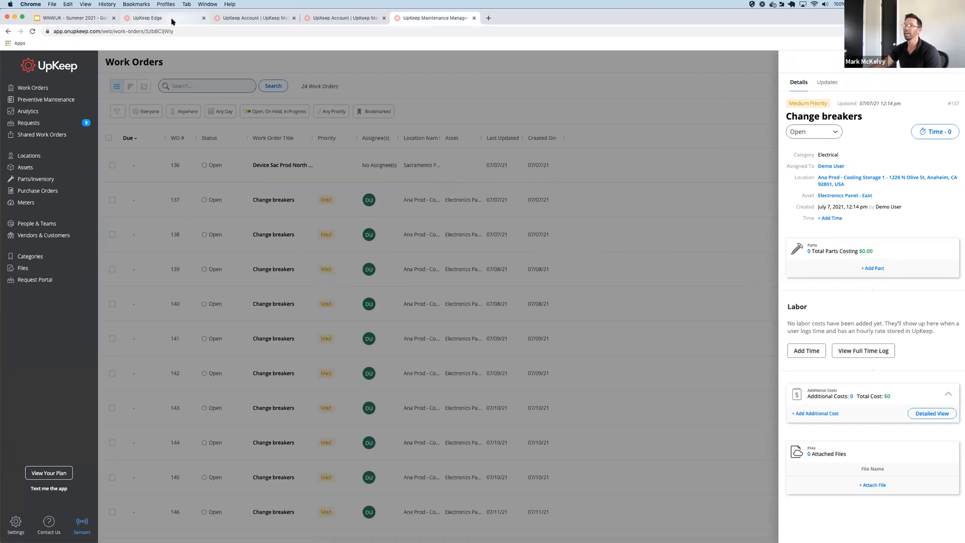
# Step: Go to the Operating Hours section of Refrigeration Unit - East's runtime settings
pyautogui.click(146, 18)
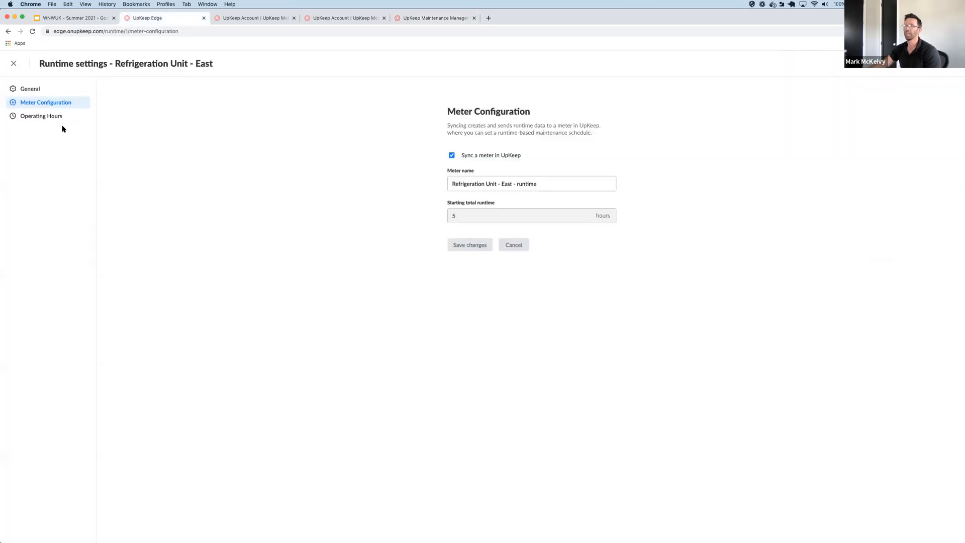
pyautogui.click(41, 116)
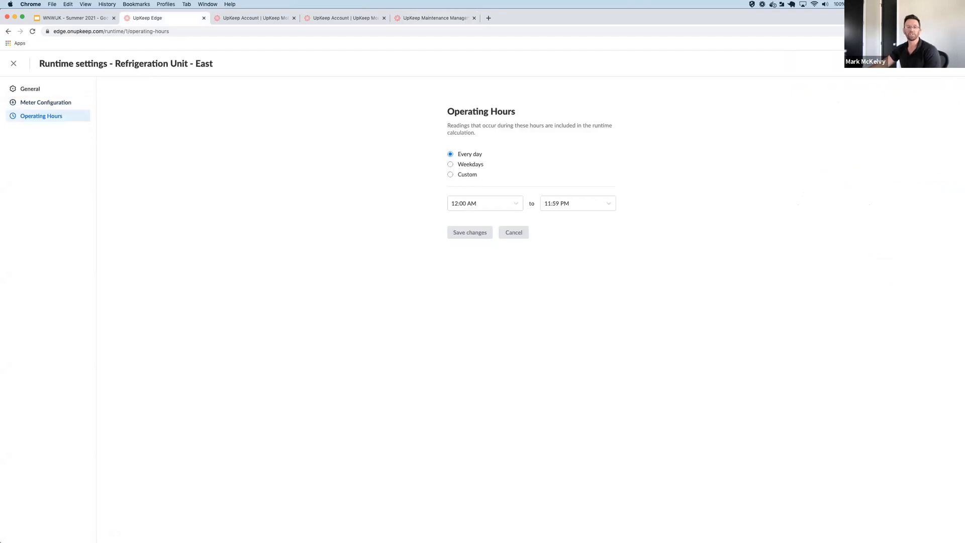
pyautogui.moveTo(282, 270)
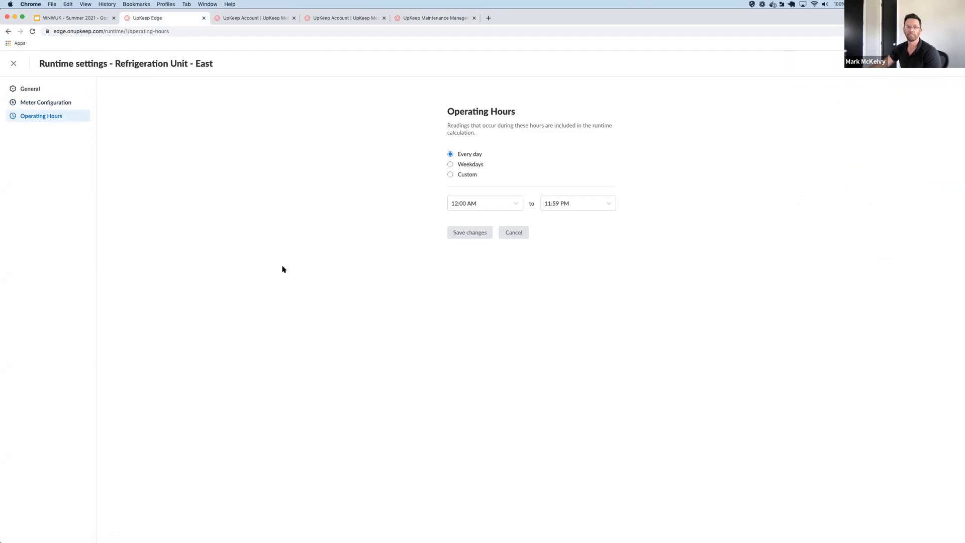
pyautogui.moveTo(314, 261)
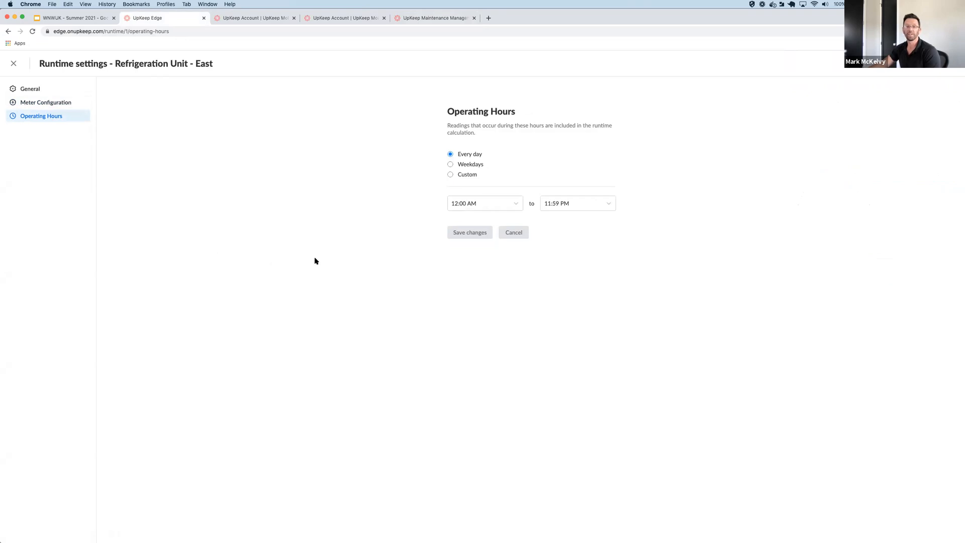
pyautogui.moveTo(353, 242)
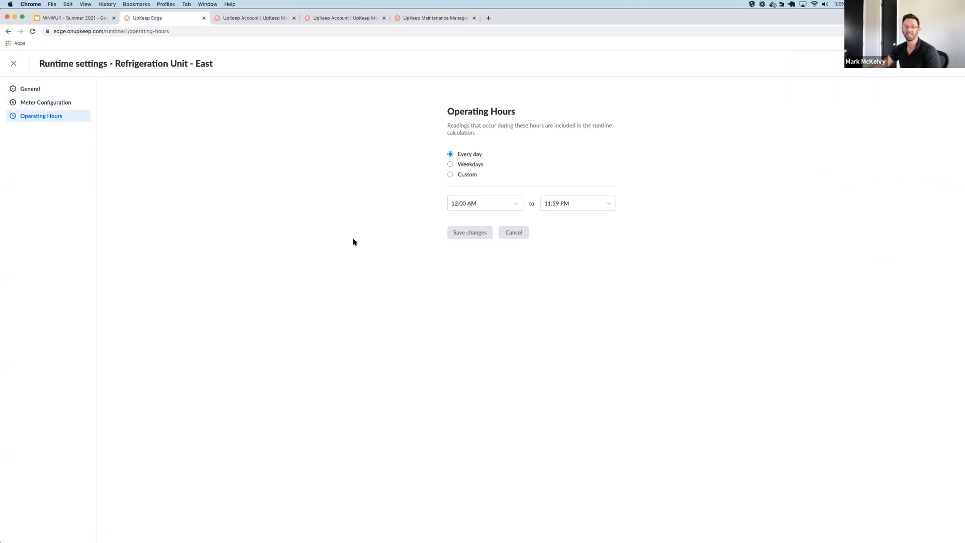
pyautogui.moveTo(324, 249)
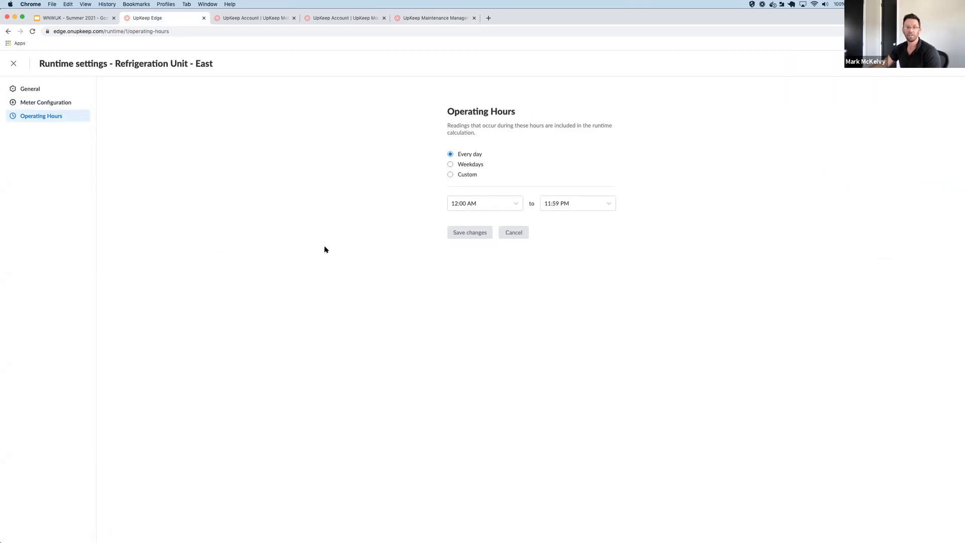
pyautogui.moveTo(367, 287)
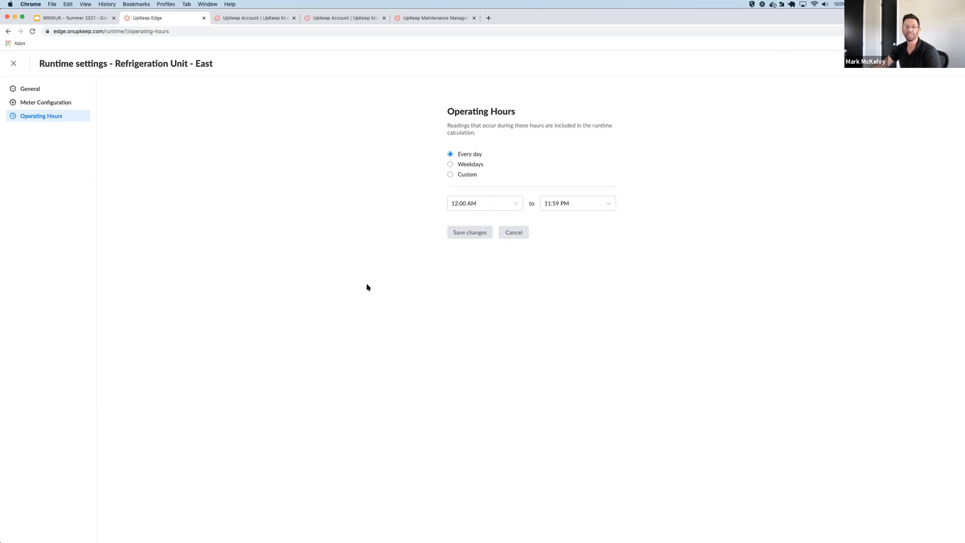
pyautogui.moveTo(329, 270)
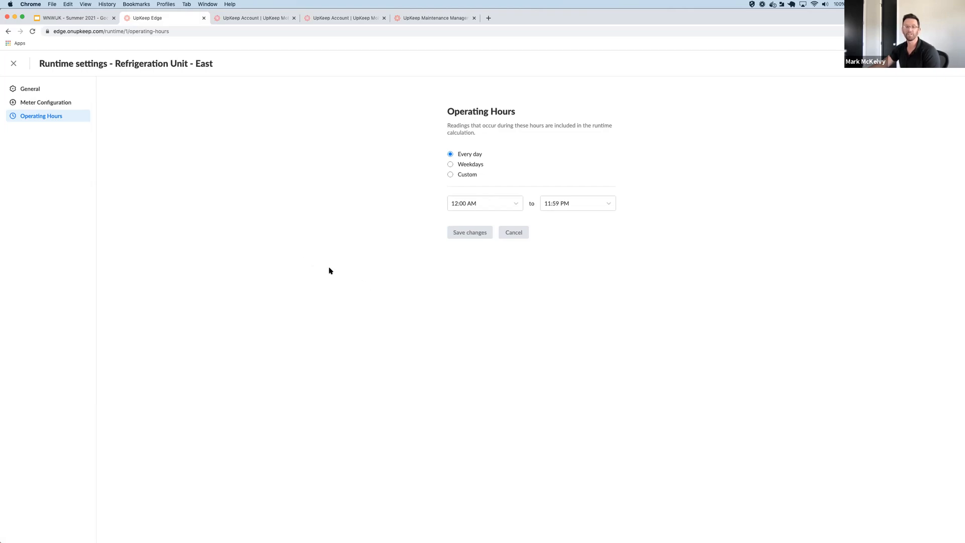
pyautogui.moveTo(300, 265)
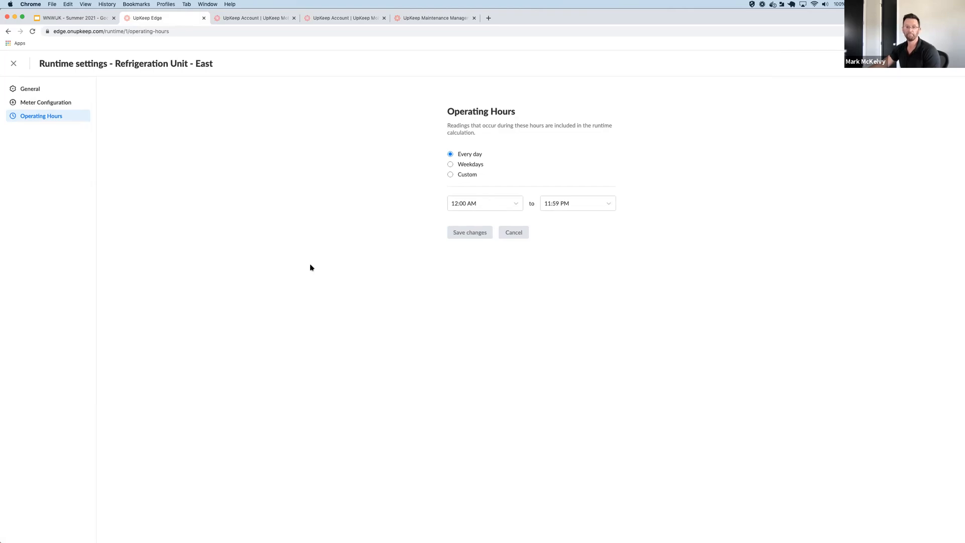
pyautogui.moveTo(488, 172)
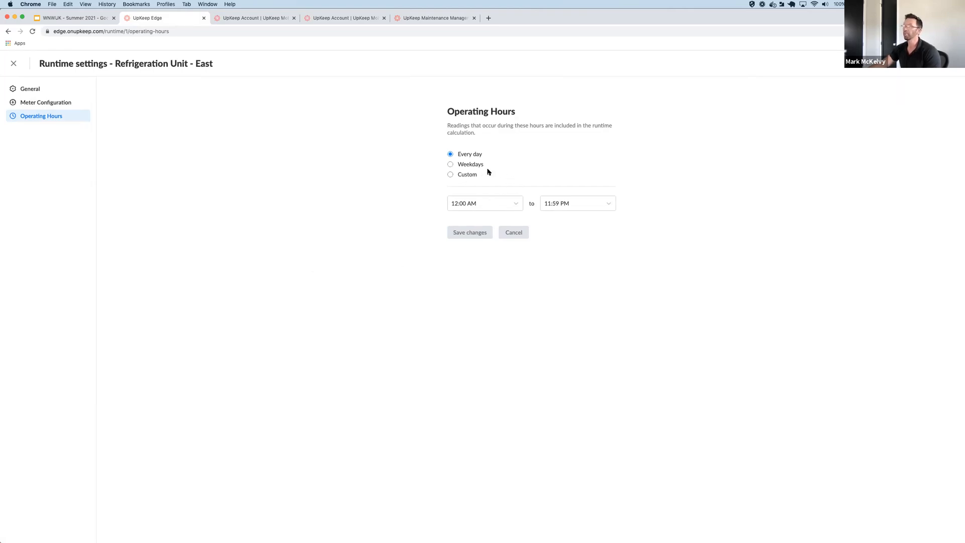
pyautogui.moveTo(514, 210)
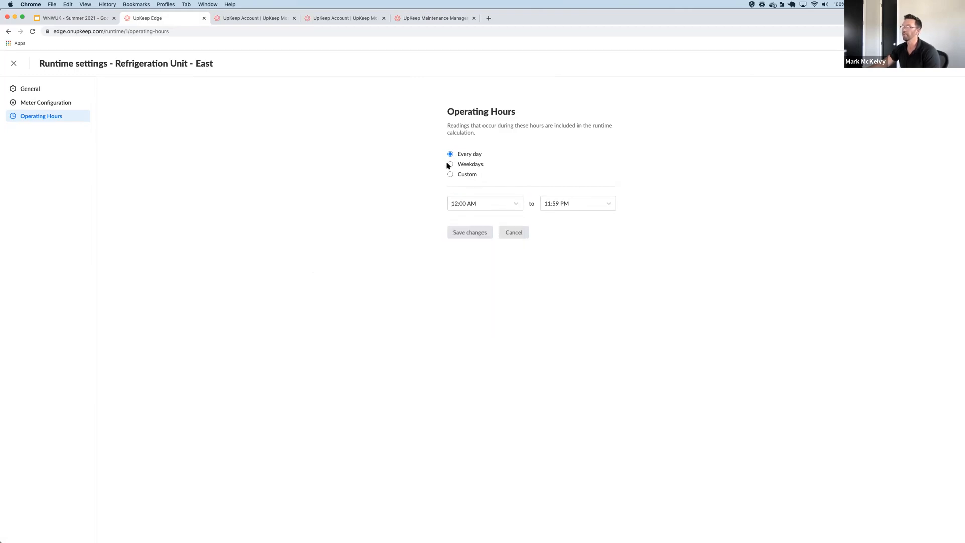
# Step: Choose Custom operating hours with only Monday, Wednesday and Friday checked
pyautogui.click(450, 164)
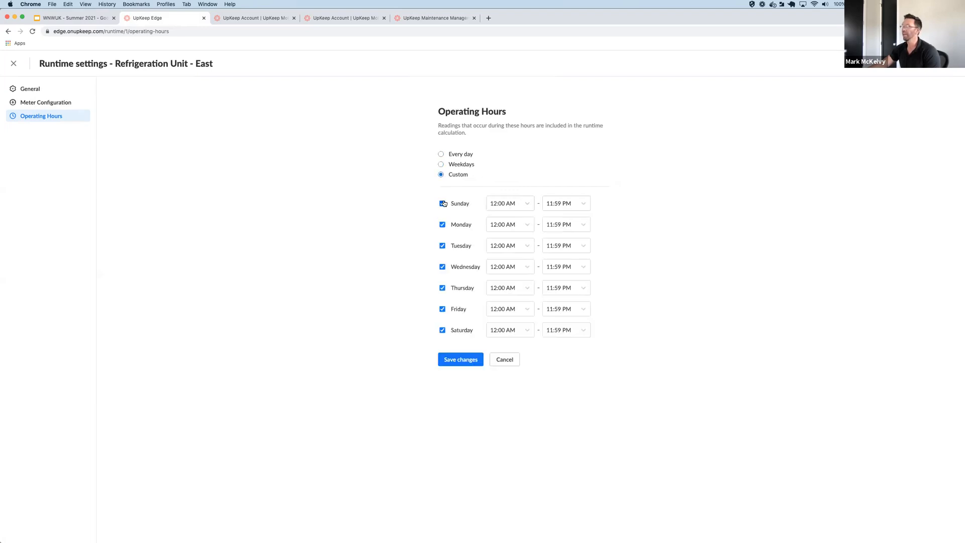
pyautogui.click(442, 203)
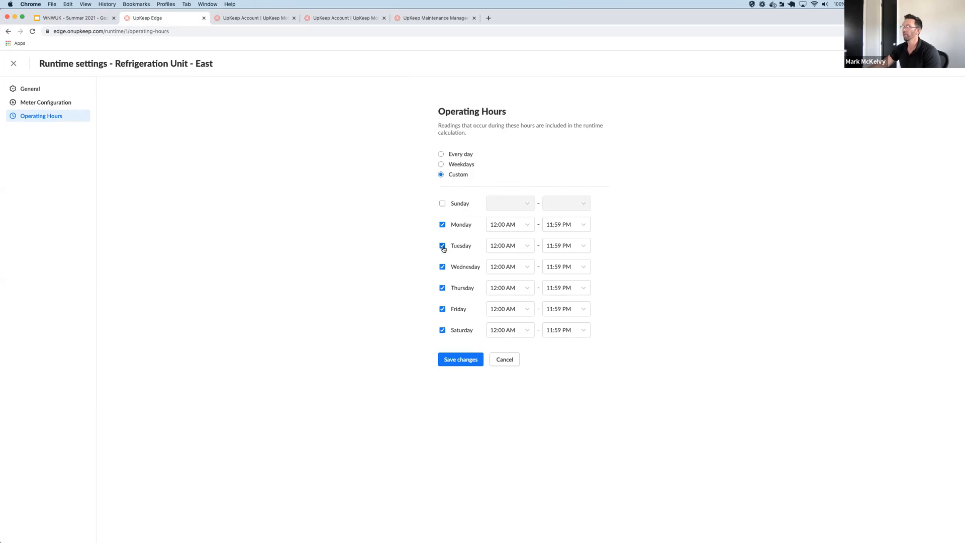
pyautogui.click(442, 246)
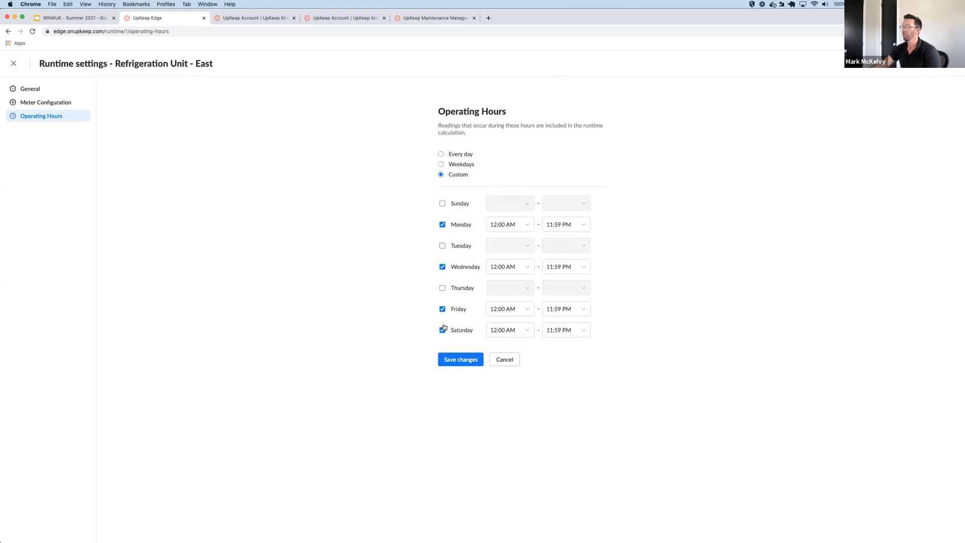
pyautogui.click(508, 224)
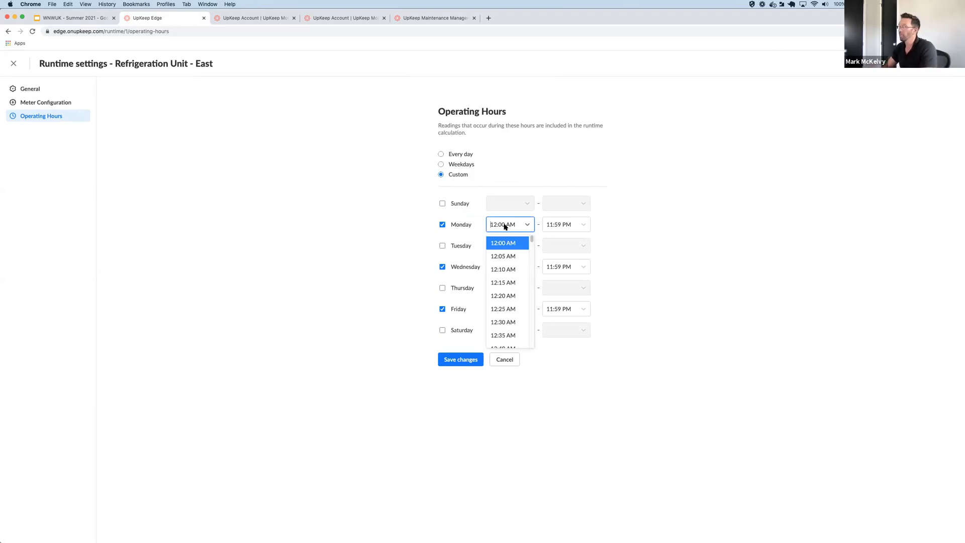
# Step: Set Monday to 9:00 AM–12:00 PM and a second window 1:00 PM–5:00 PM, then save
pyautogui.write('9')
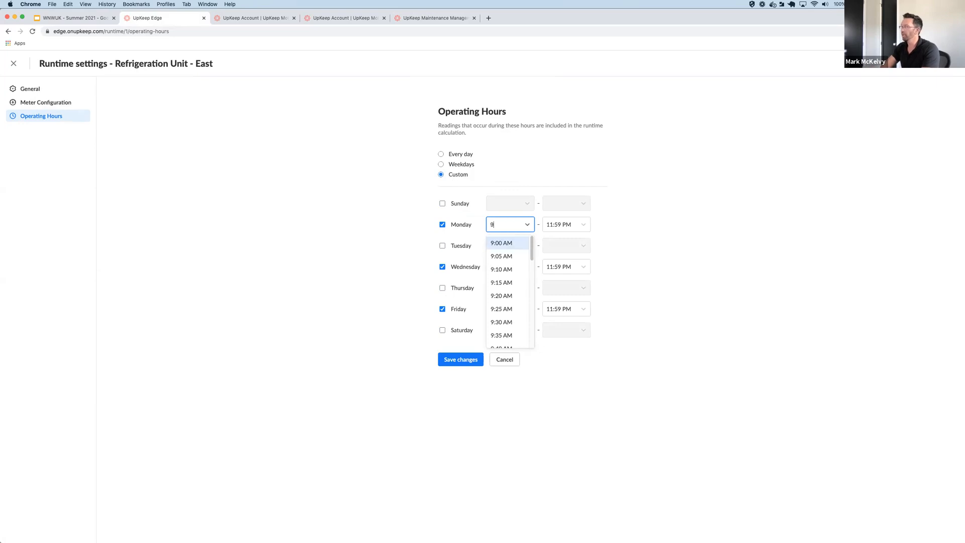
pyautogui.click(500, 243)
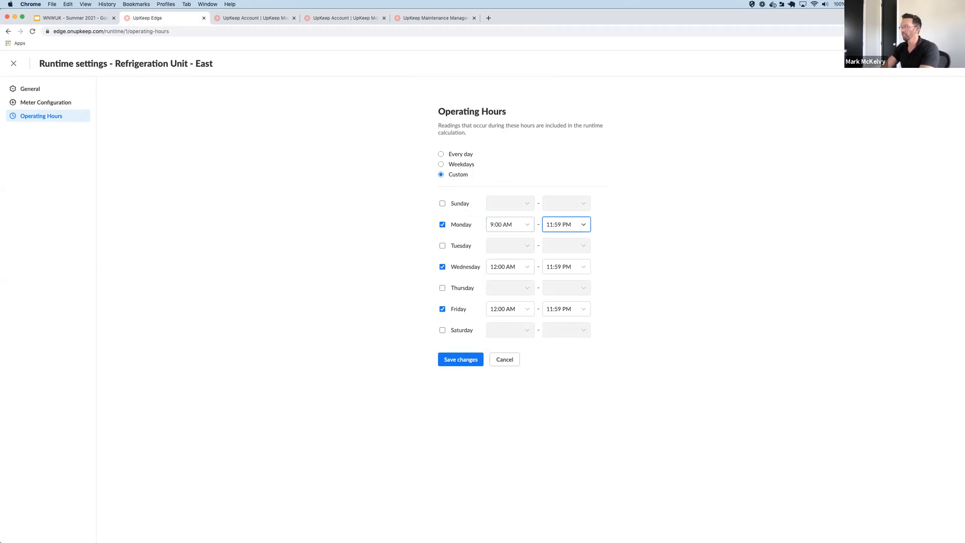
pyautogui.click(564, 225)
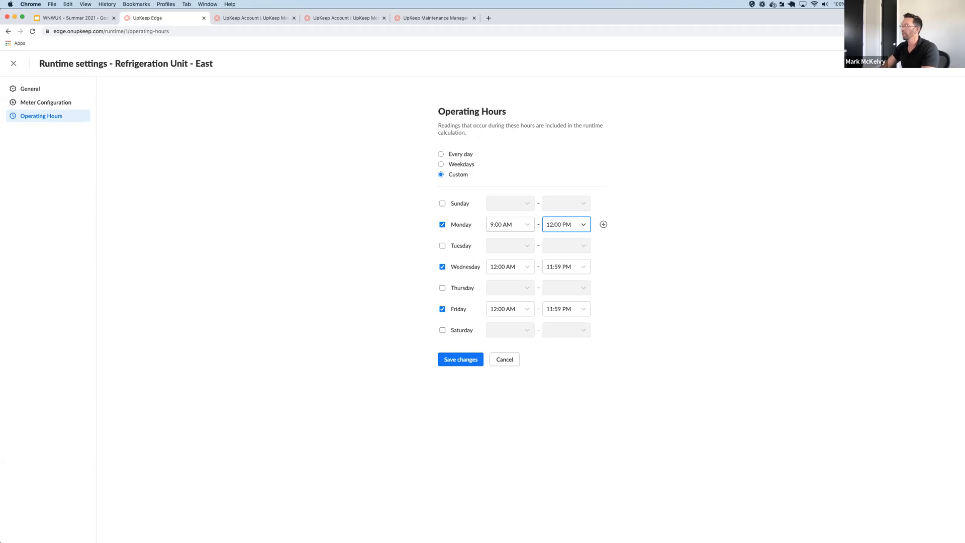
pyautogui.click(603, 224)
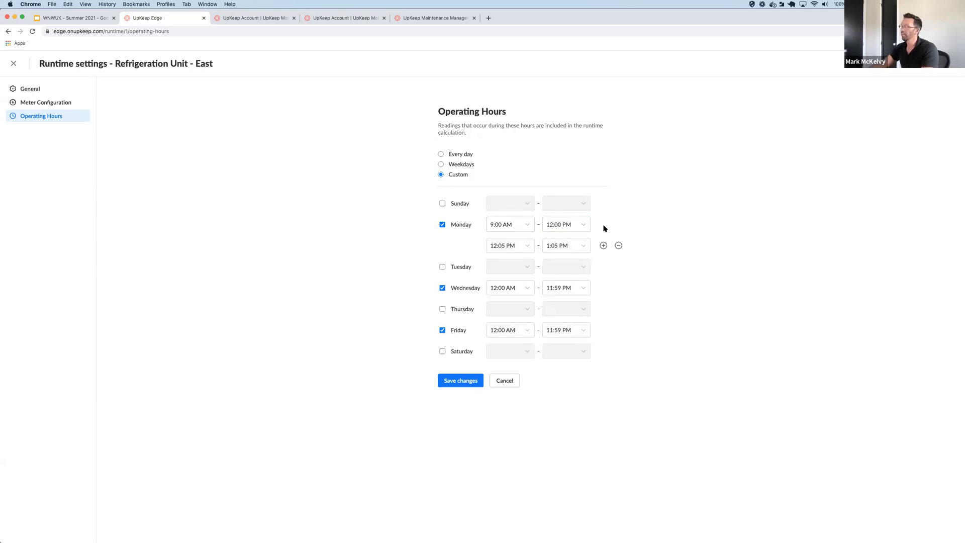
pyautogui.click(507, 245)
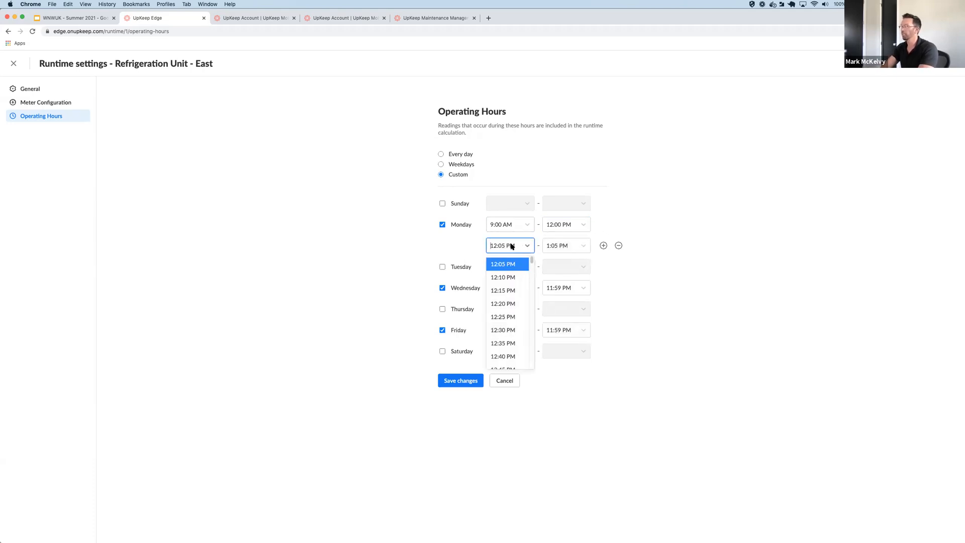
pyautogui.write('1:')
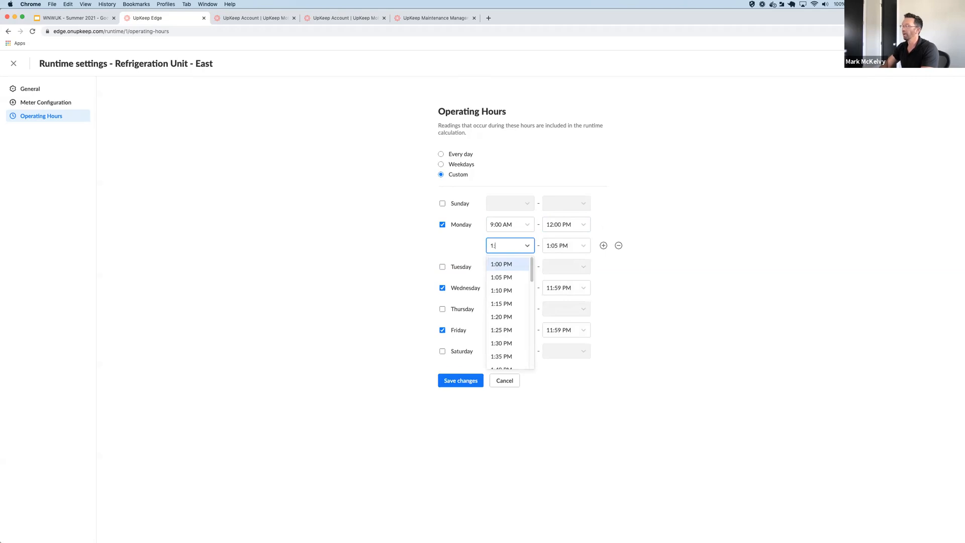
pyautogui.click(500, 263)
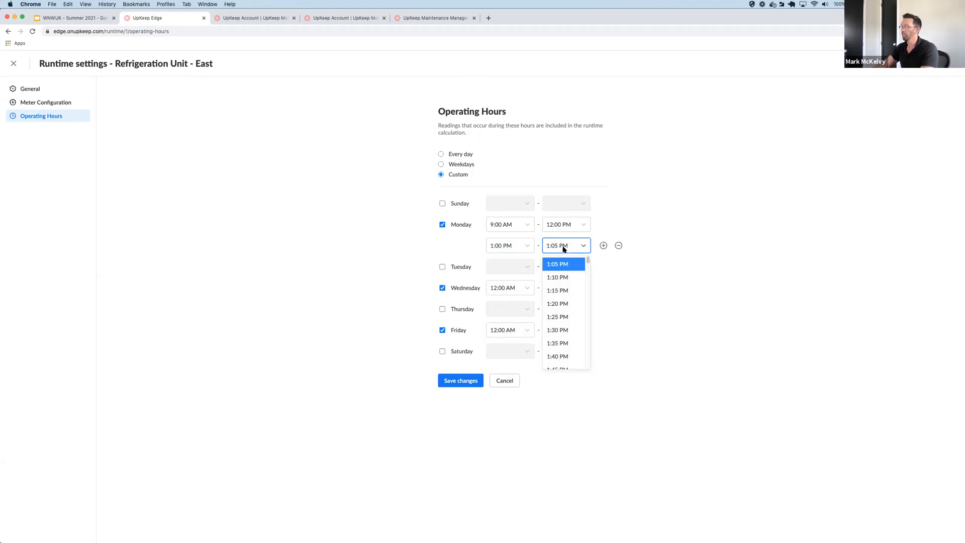
pyautogui.write('5:0')
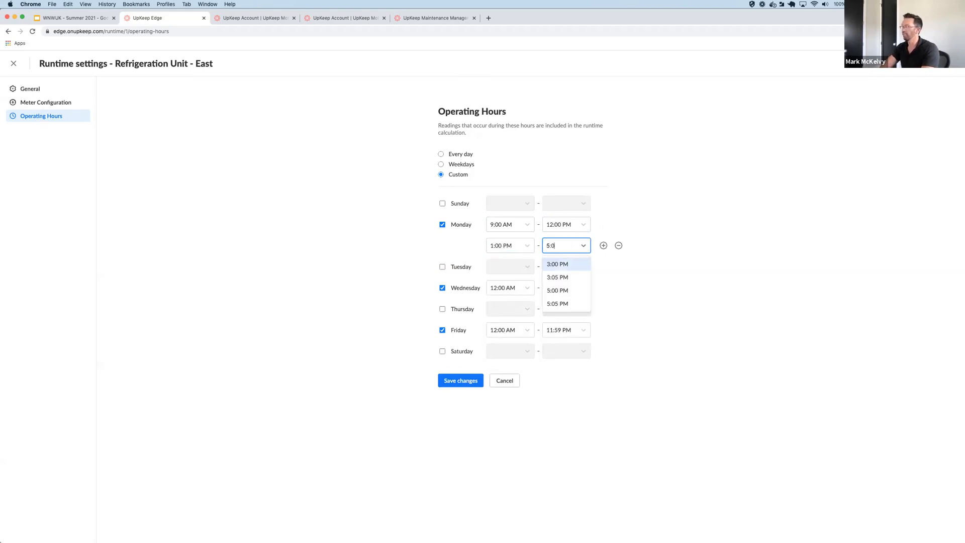
pyautogui.click(558, 290)
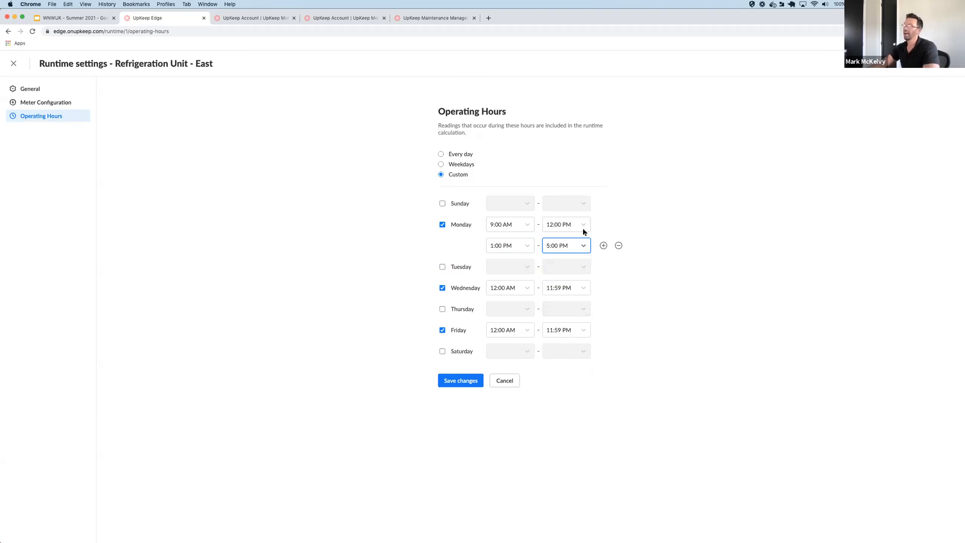
pyautogui.click(459, 380)
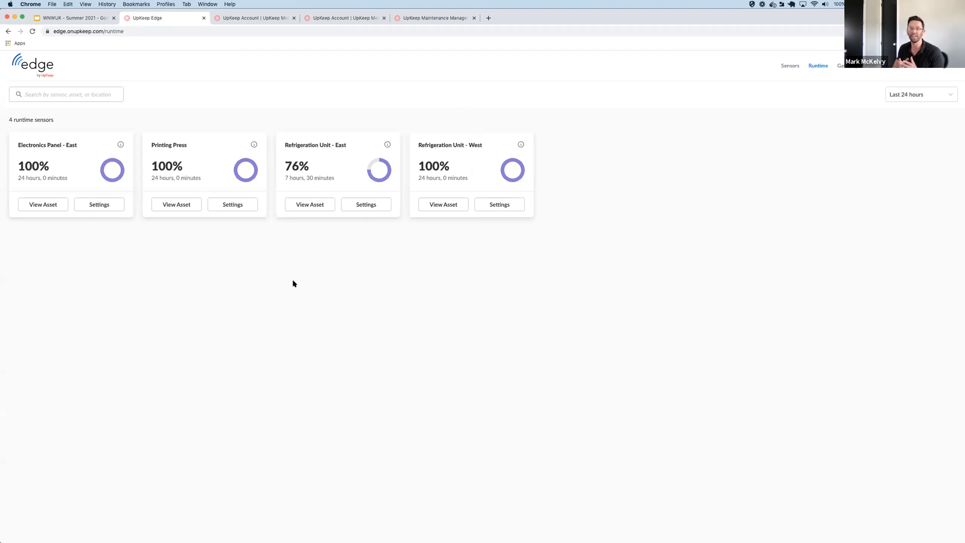
pyautogui.moveTo(426, 346)
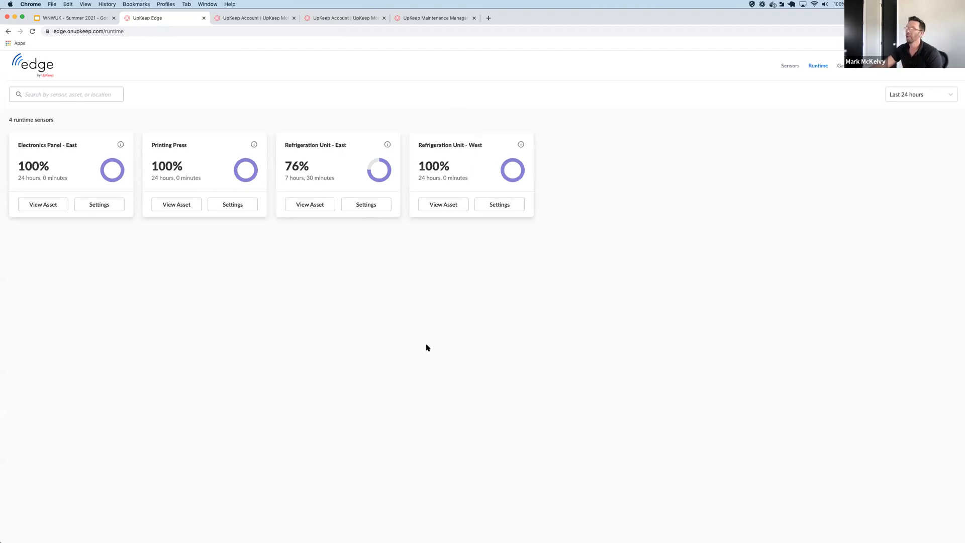
pyautogui.moveTo(141, 166)
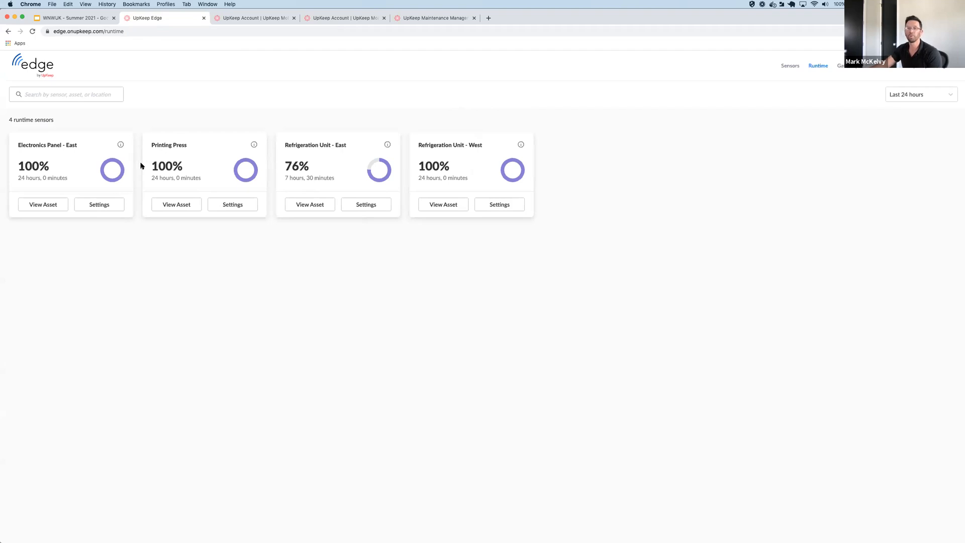
pyautogui.moveTo(873, 160)
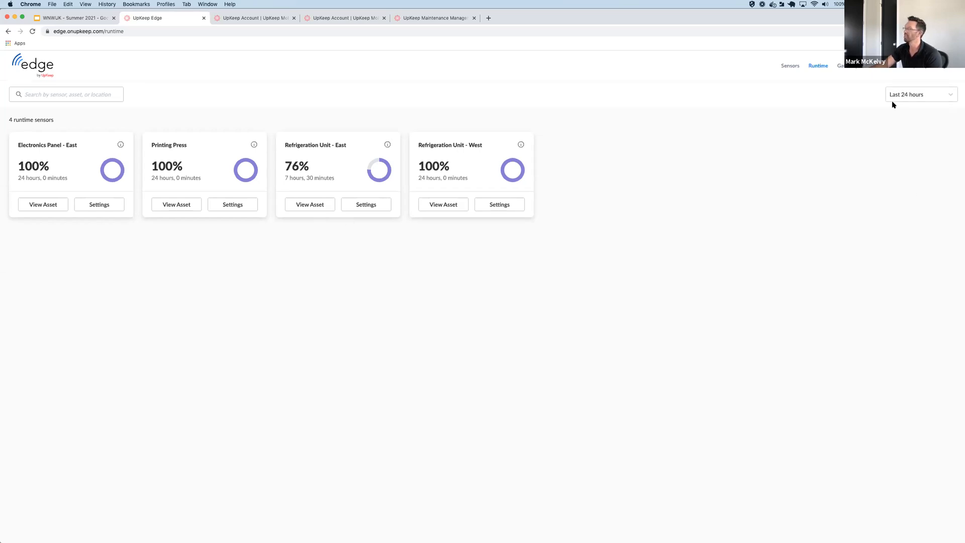
# Step: Switch the runtime time range to Last week
pyautogui.click(919, 94)
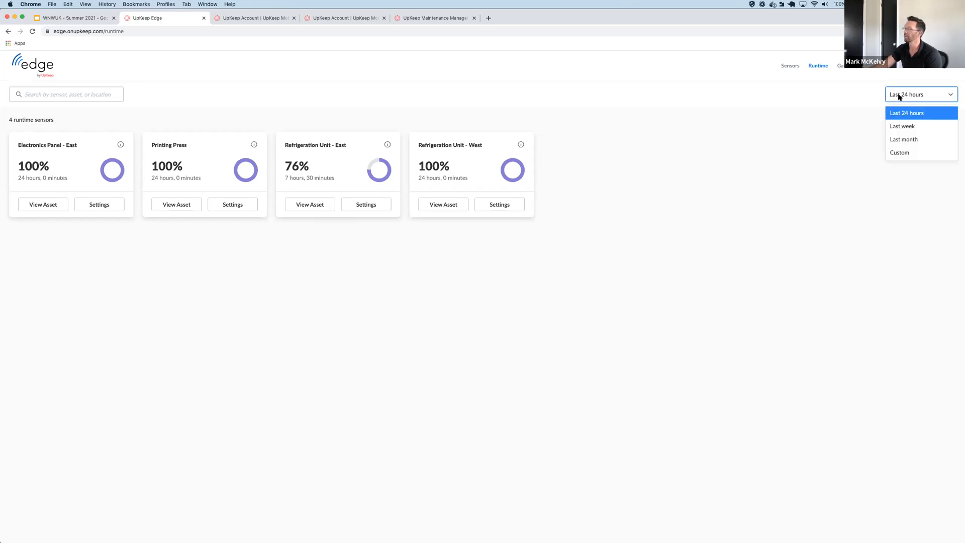
pyautogui.click(903, 126)
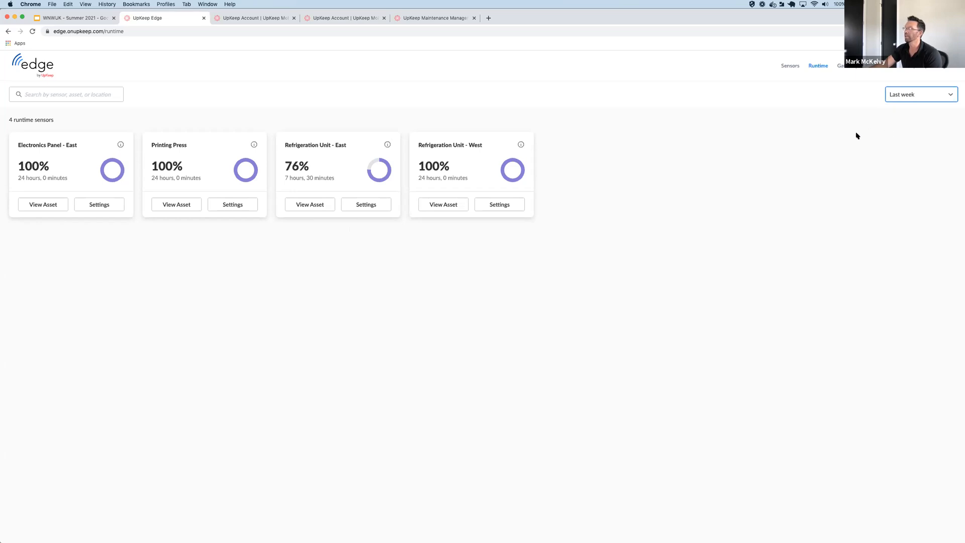
# Step: Choose the Custom range option, then close its dialog without applying it
pyautogui.click(919, 94)
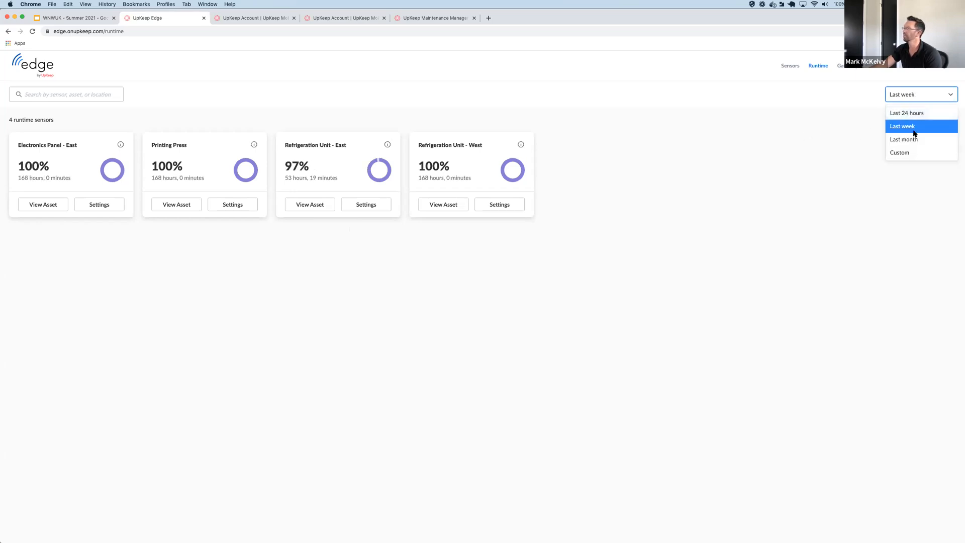
pyautogui.moveTo(914, 153)
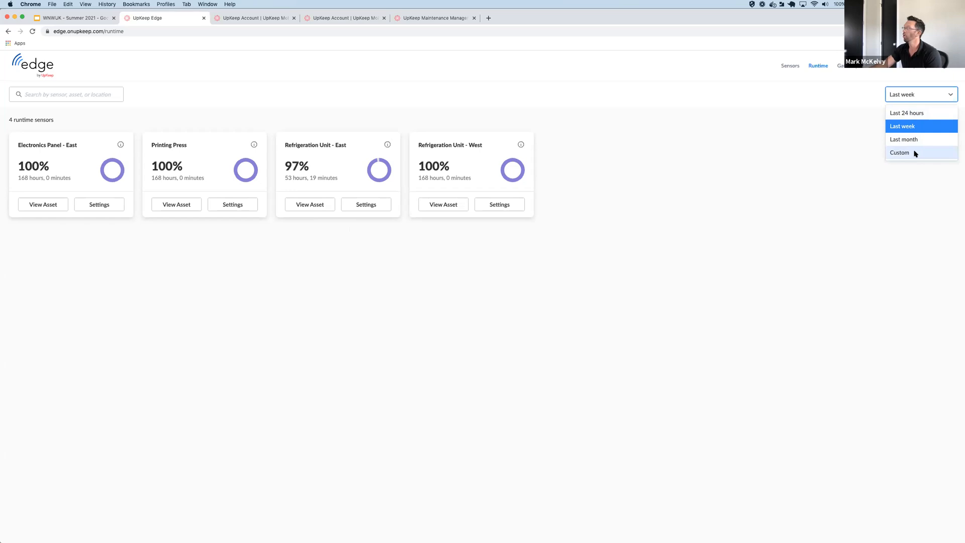
pyautogui.click(898, 152)
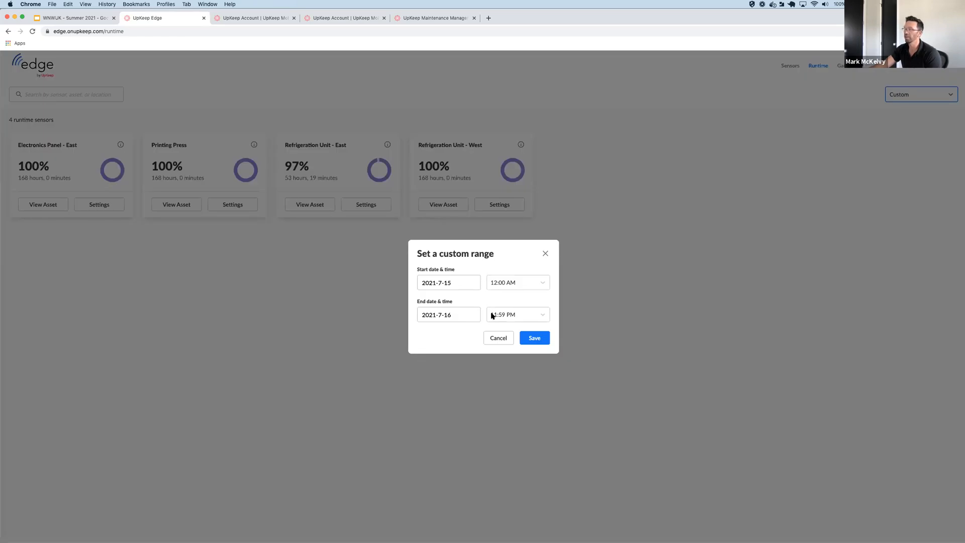
pyautogui.click(532, 338)
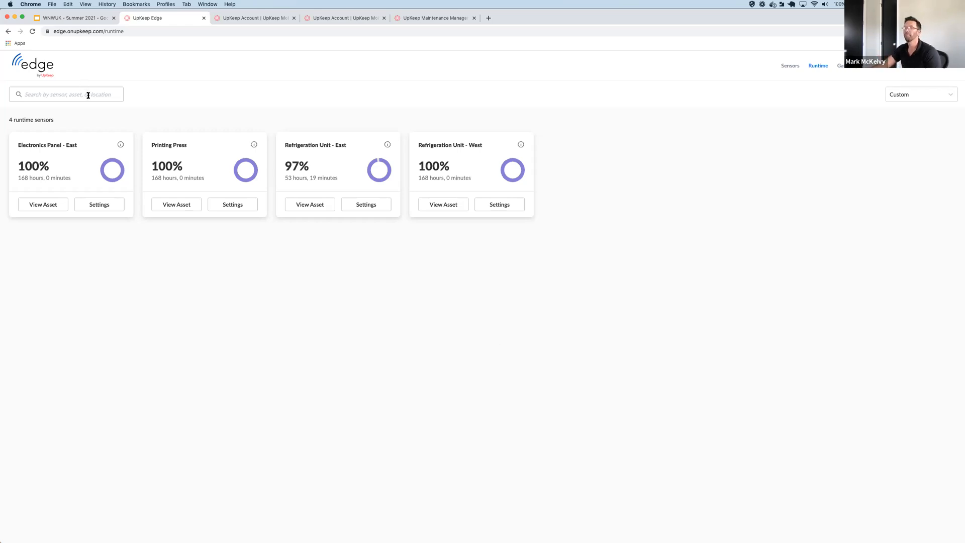
# Step: Search the runtime sensors for 'pri' to find the Printing Press
pyautogui.click(66, 95)
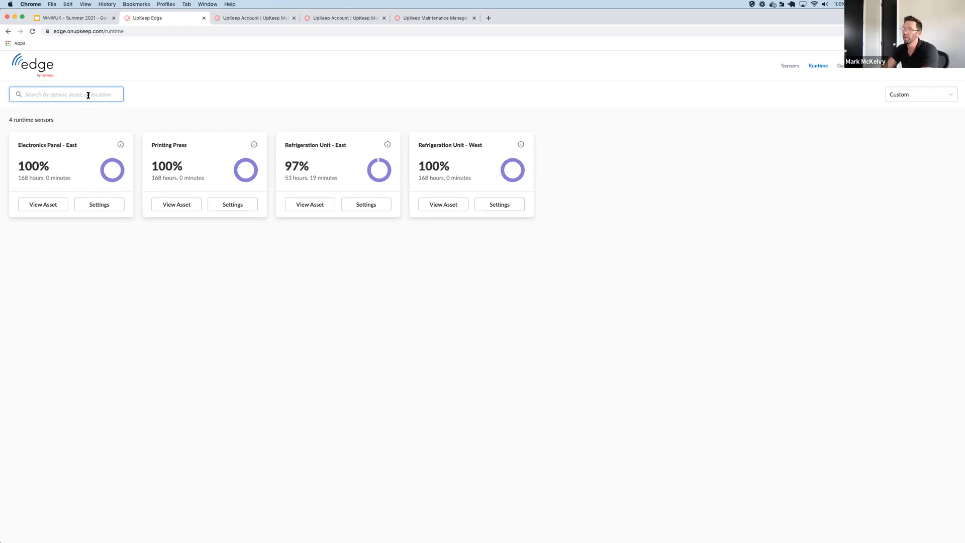
pyautogui.write('pri')
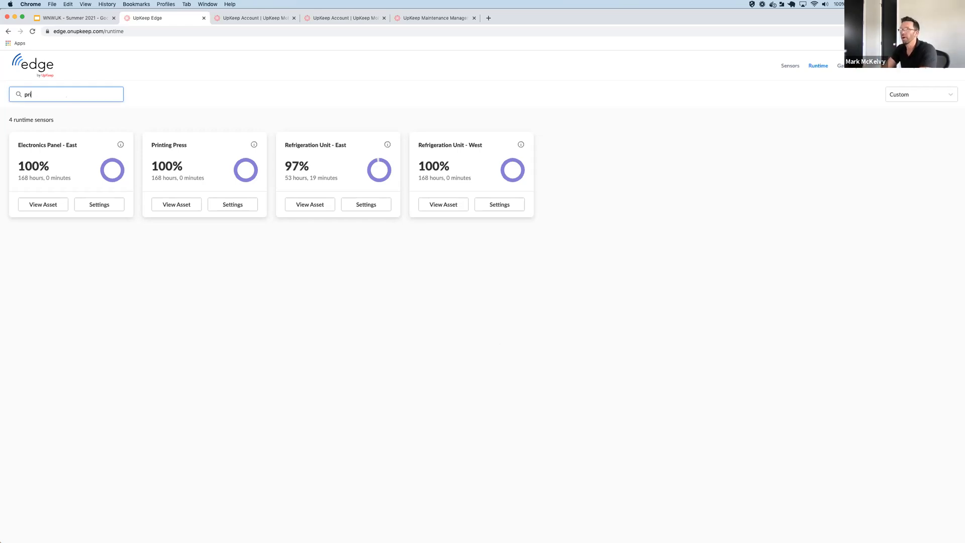